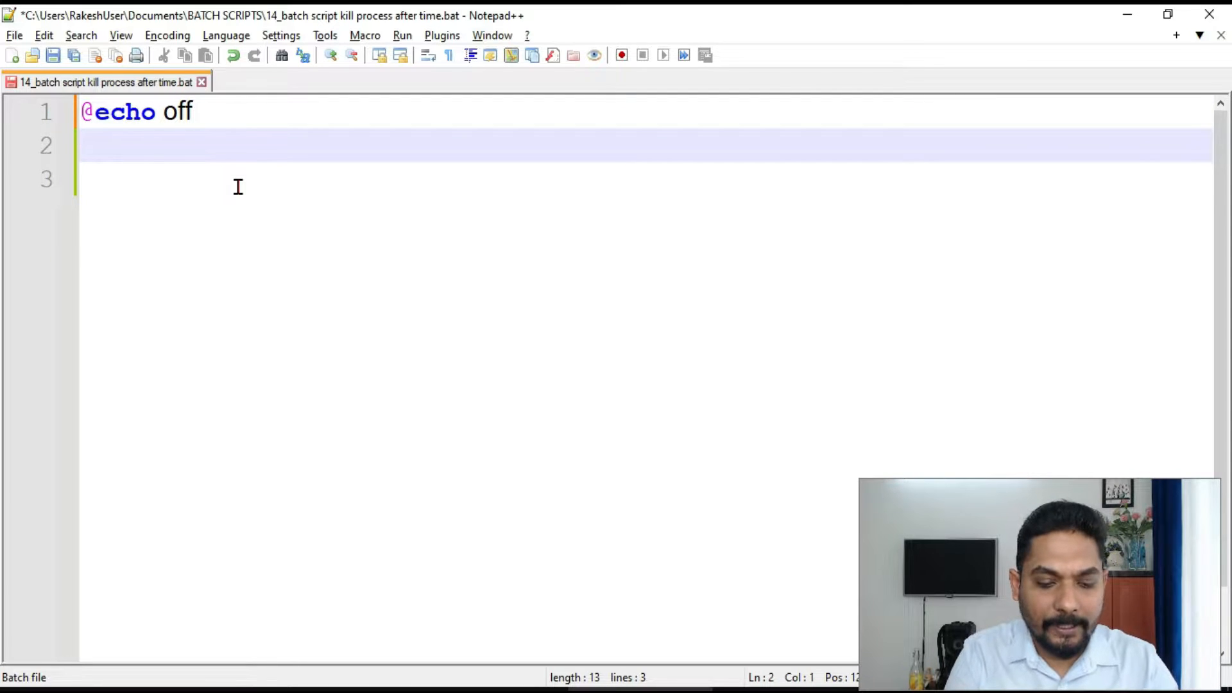
Write 'color A' on line 2 and 'Title batch script to kill Process after sometime' on line 3.
text(color)
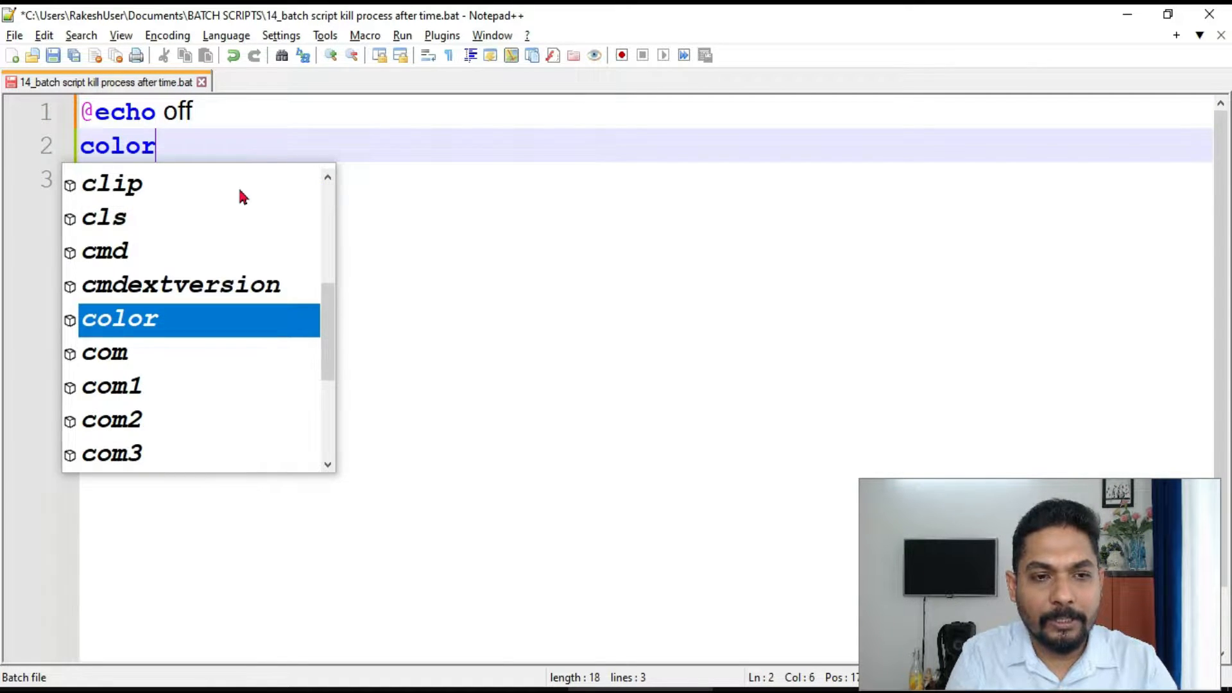
text(A)
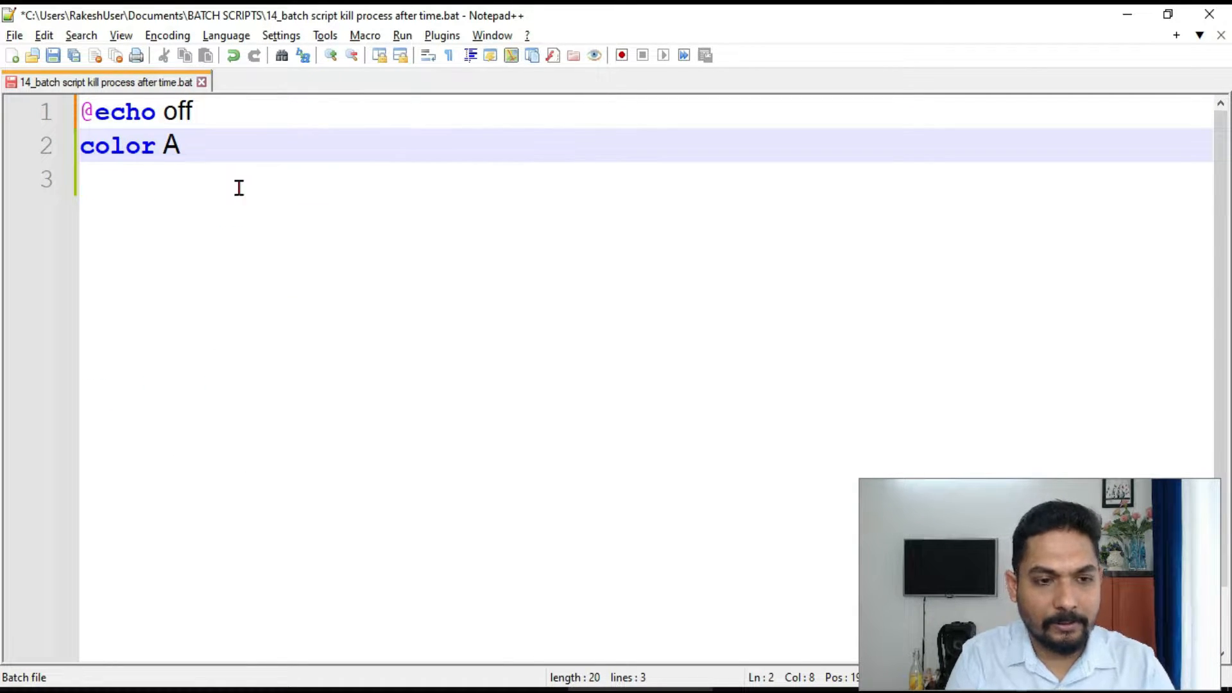
text(T)
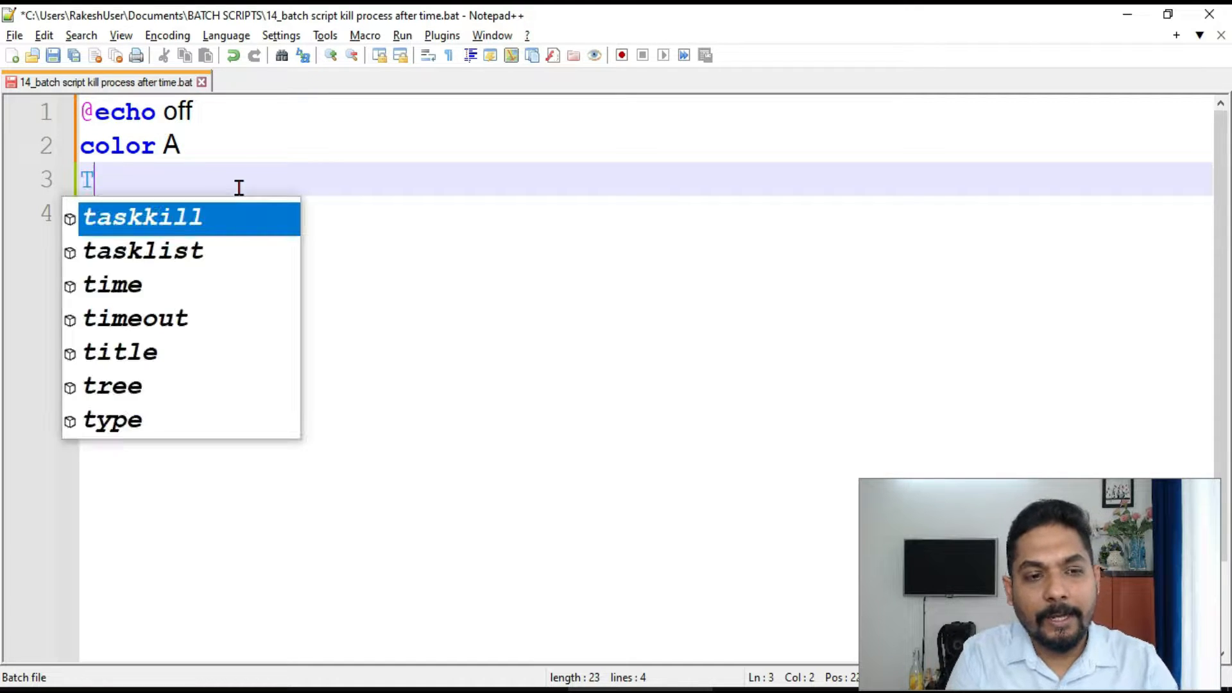
text(itle batch scr)
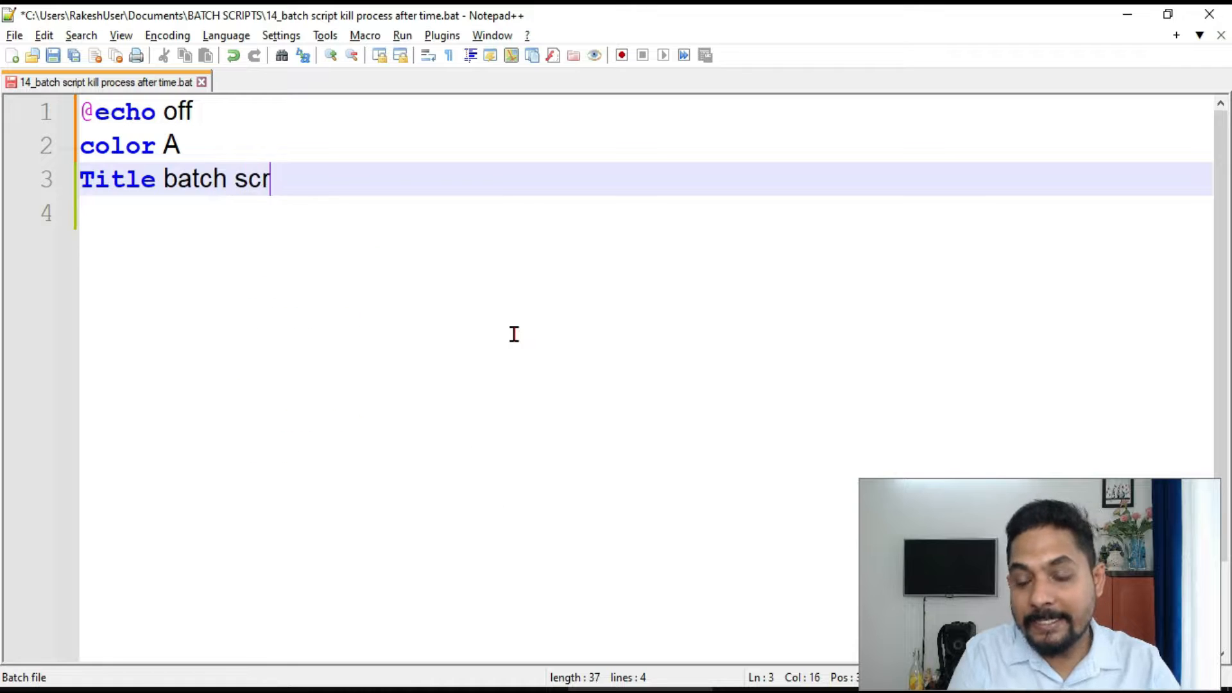
text(ipt to kill Process aftt)
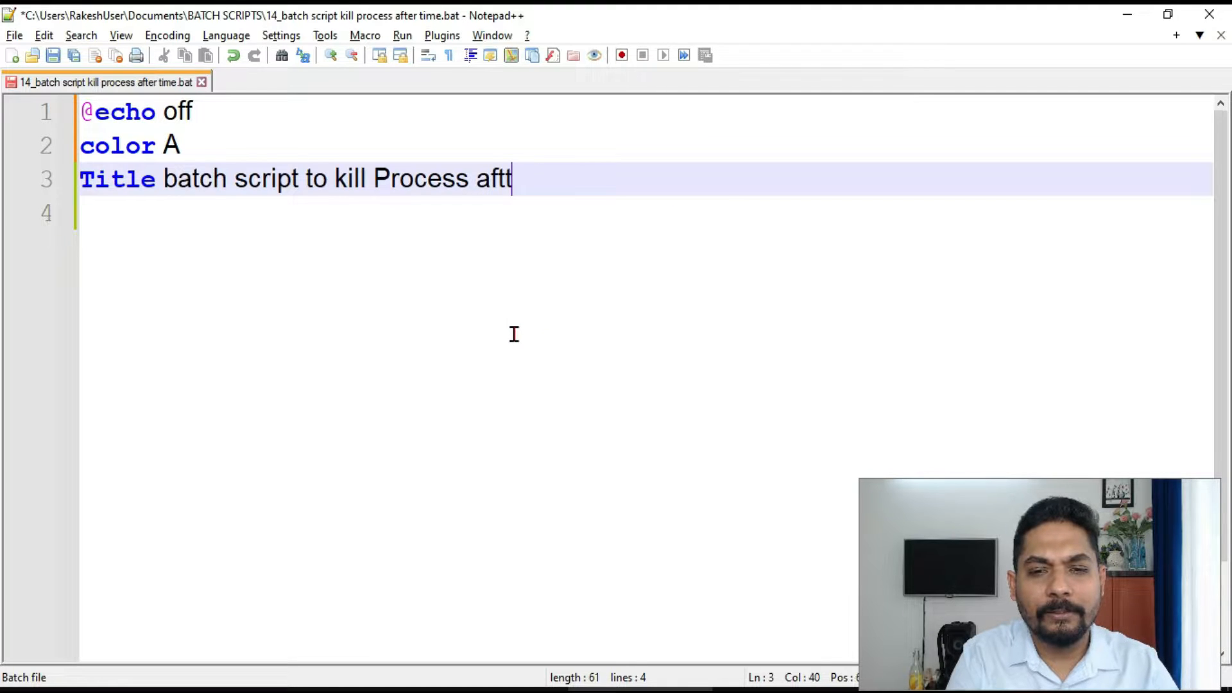
text(er sometime)
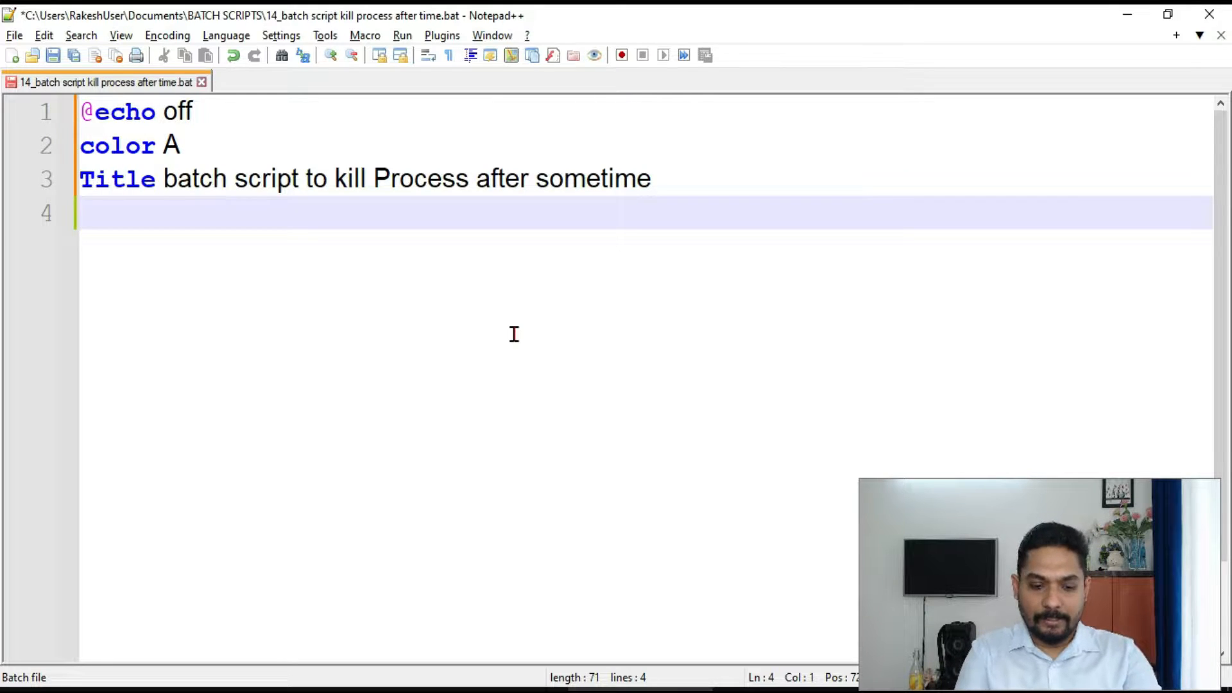
Write 'start notepad.exe' on line 4 to launch Notepad.
text(start)
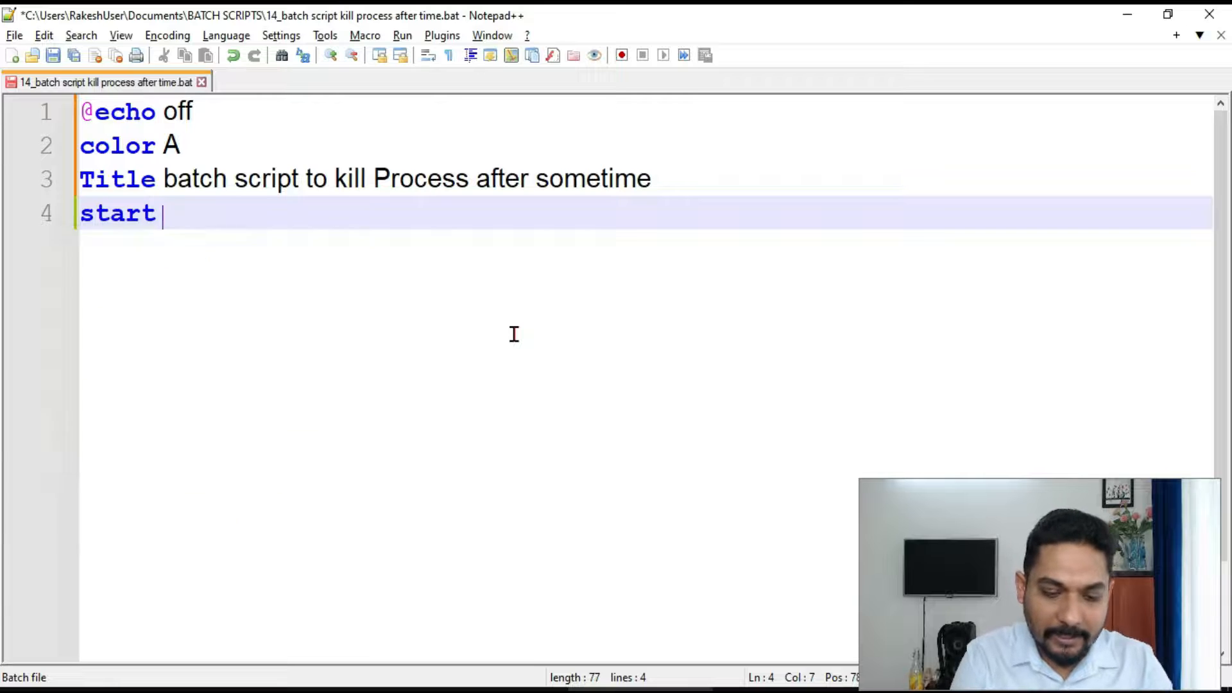
text(notepad.exe)
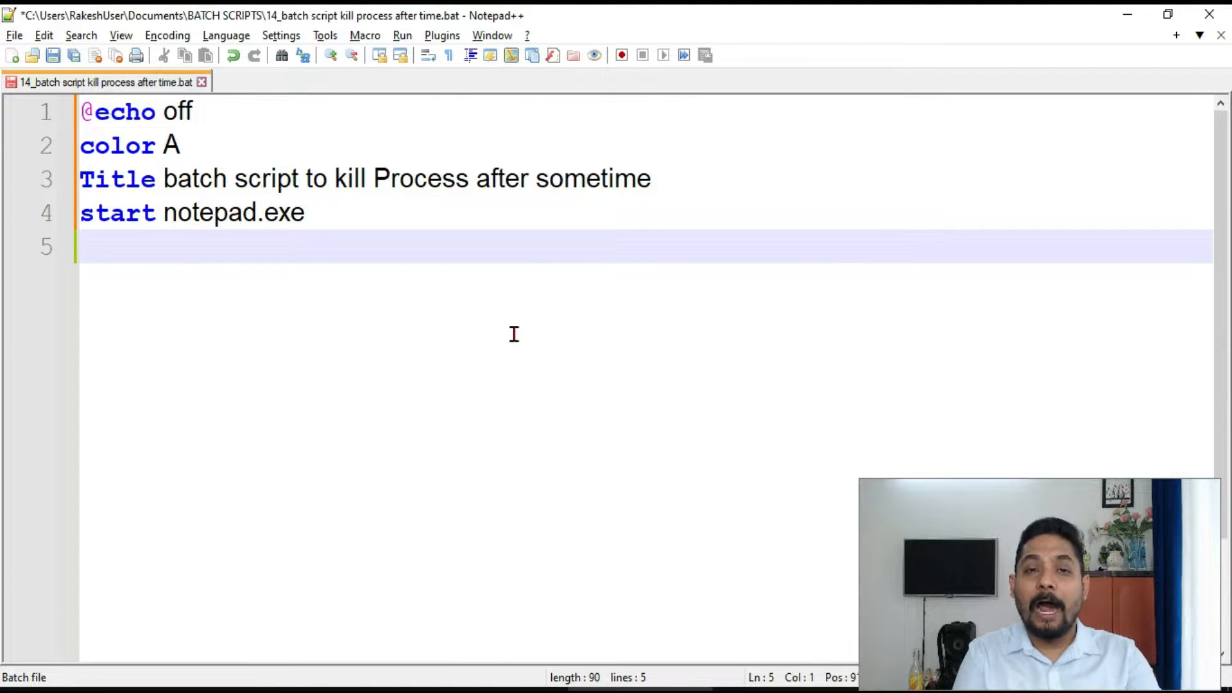
Write 'taskkill /f /im notepad.exe' on line 5, dismissing autocomplete suggestions.
text(ta)
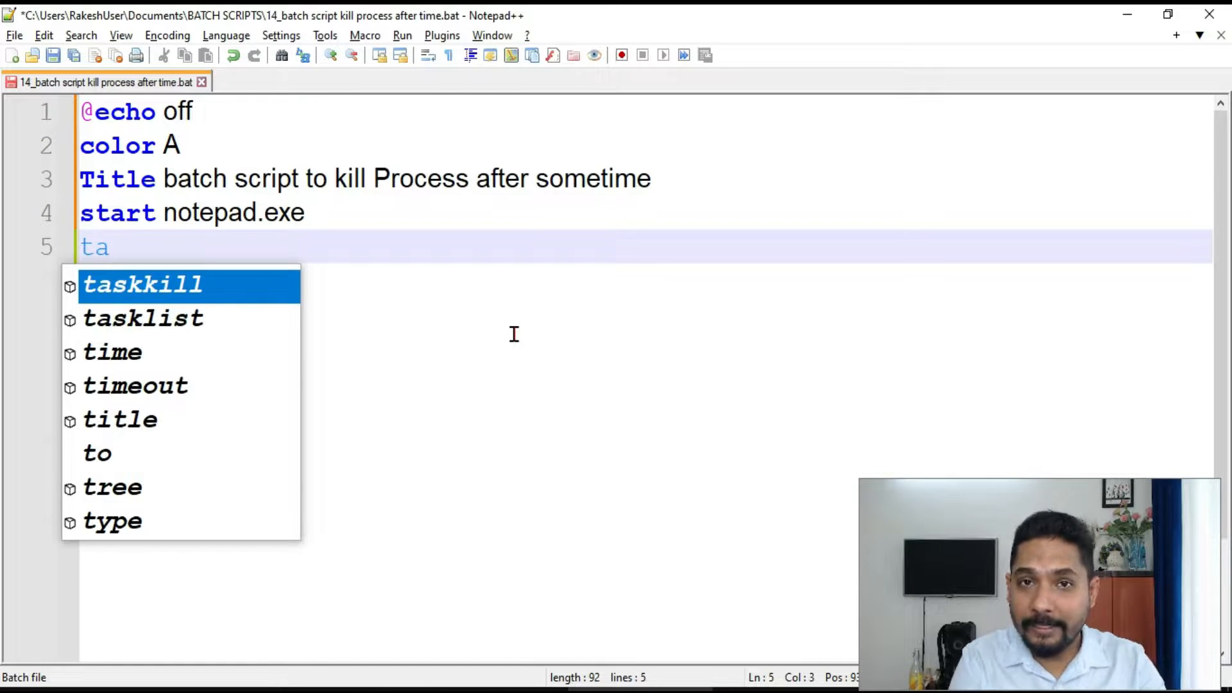
text(sk)
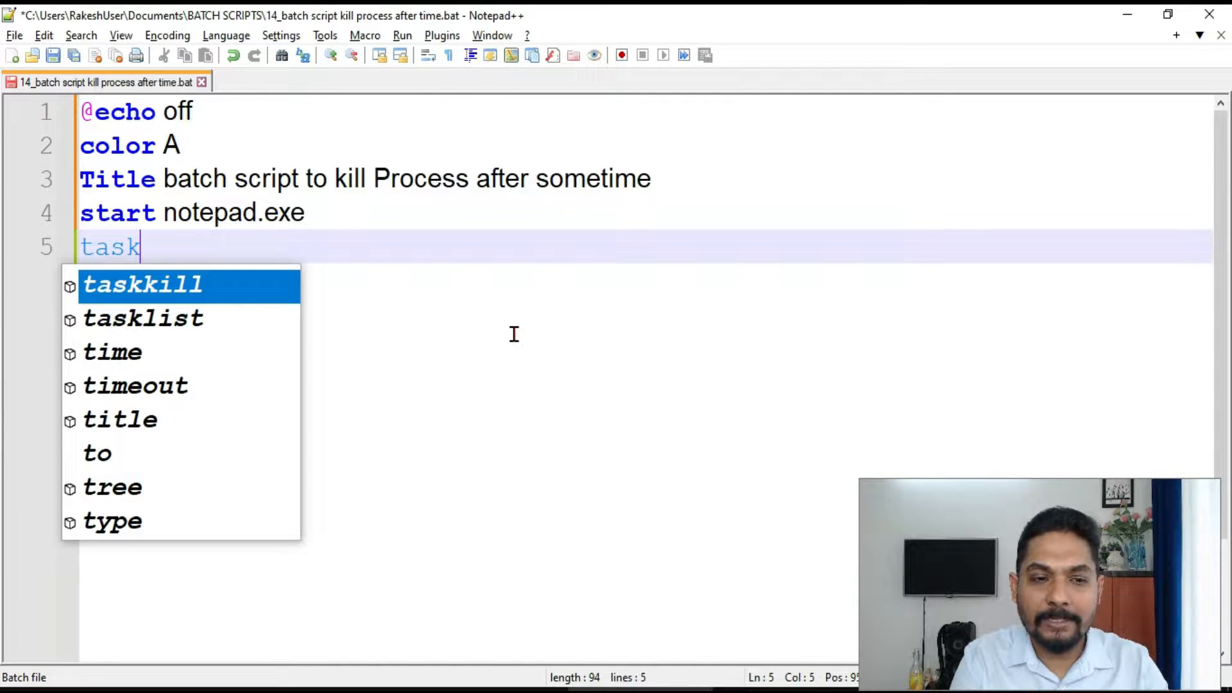
key(Escape)
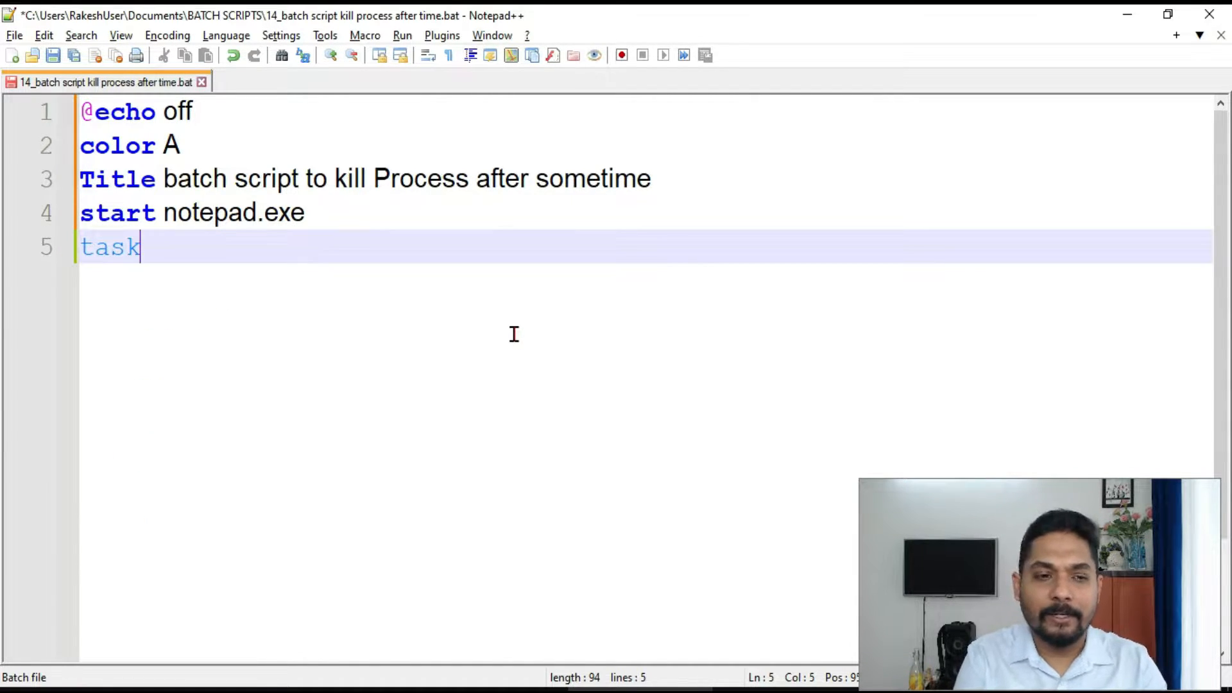
text(kill)
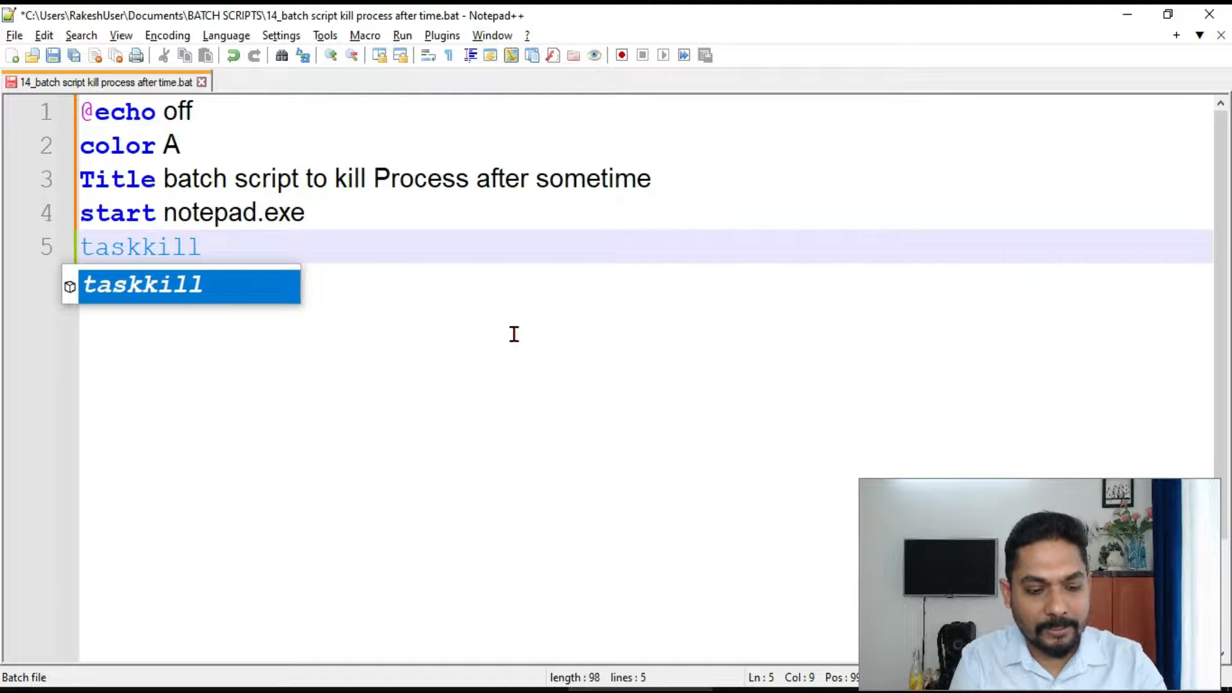
key(Escape)
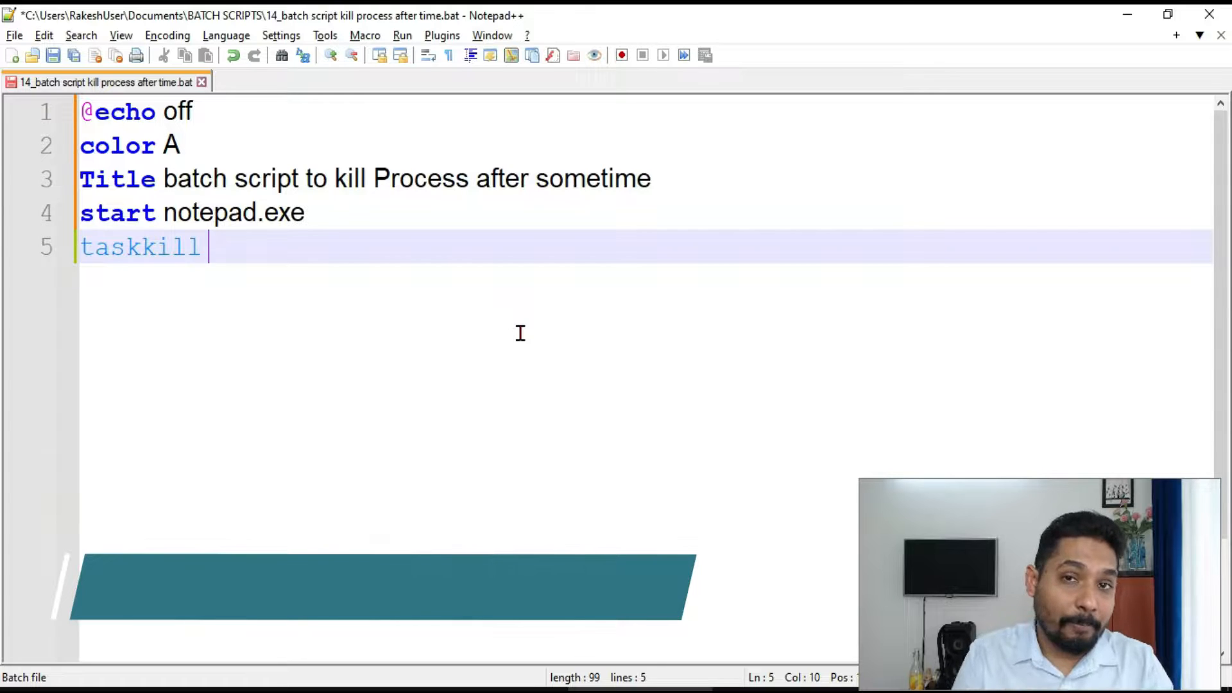
text(/f /i)
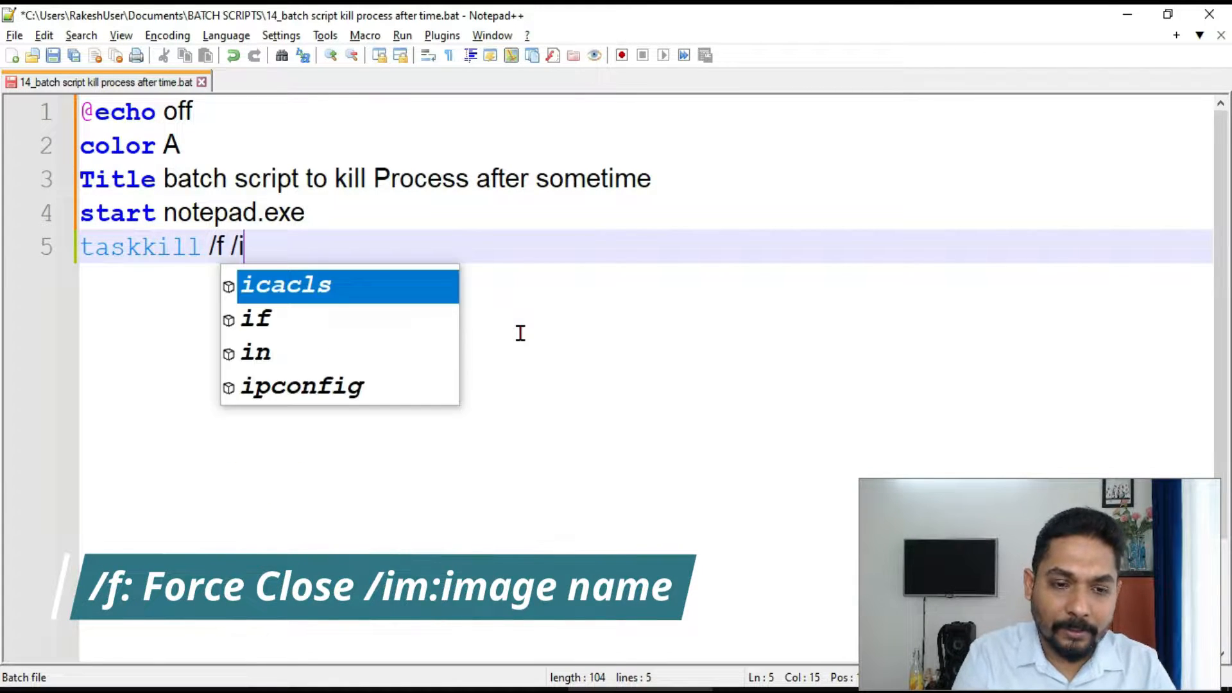
text(m)
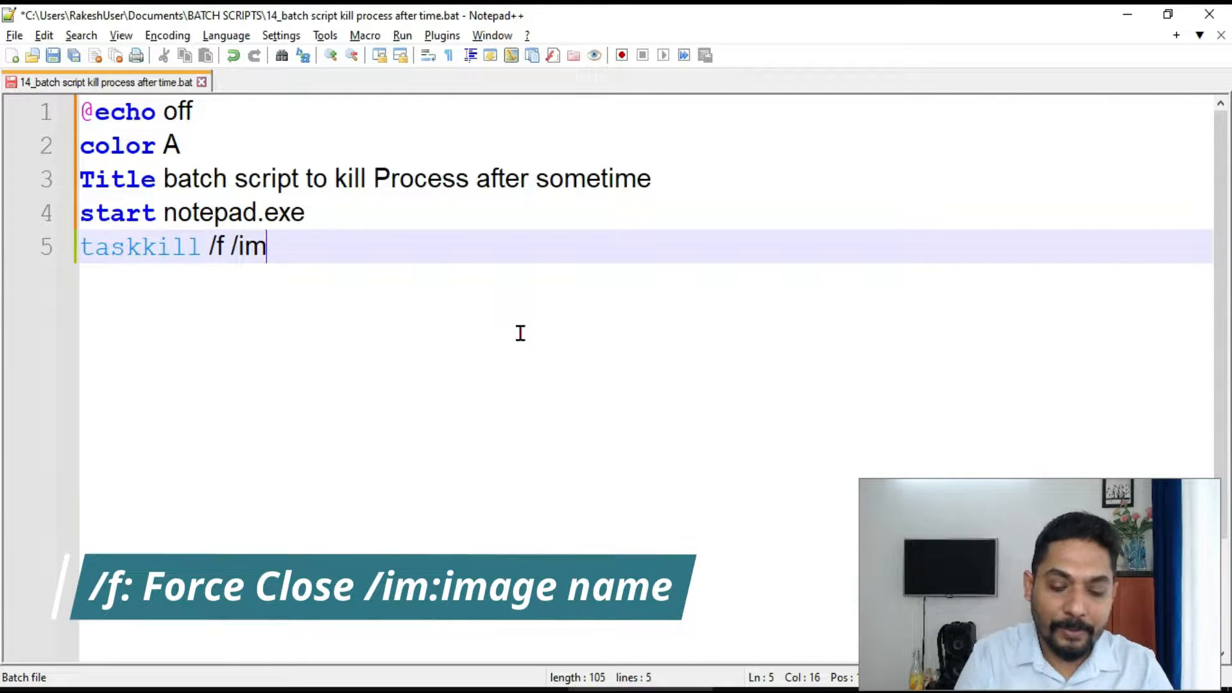
text(notepad.)
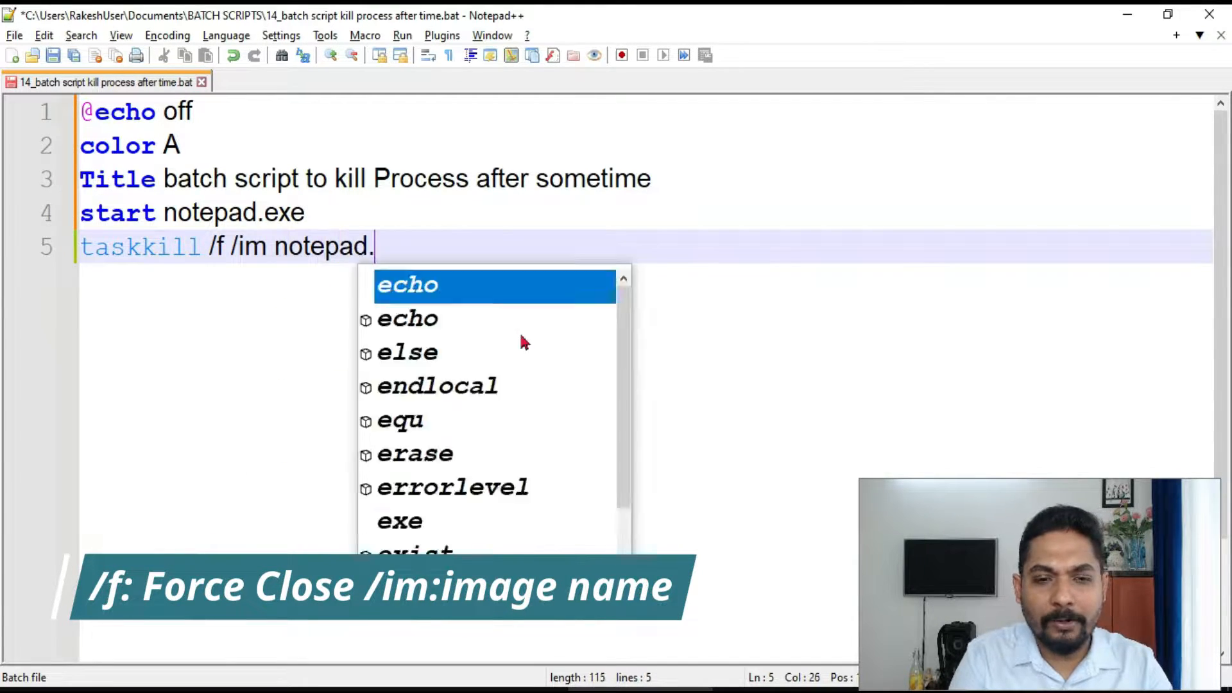
text(exe)
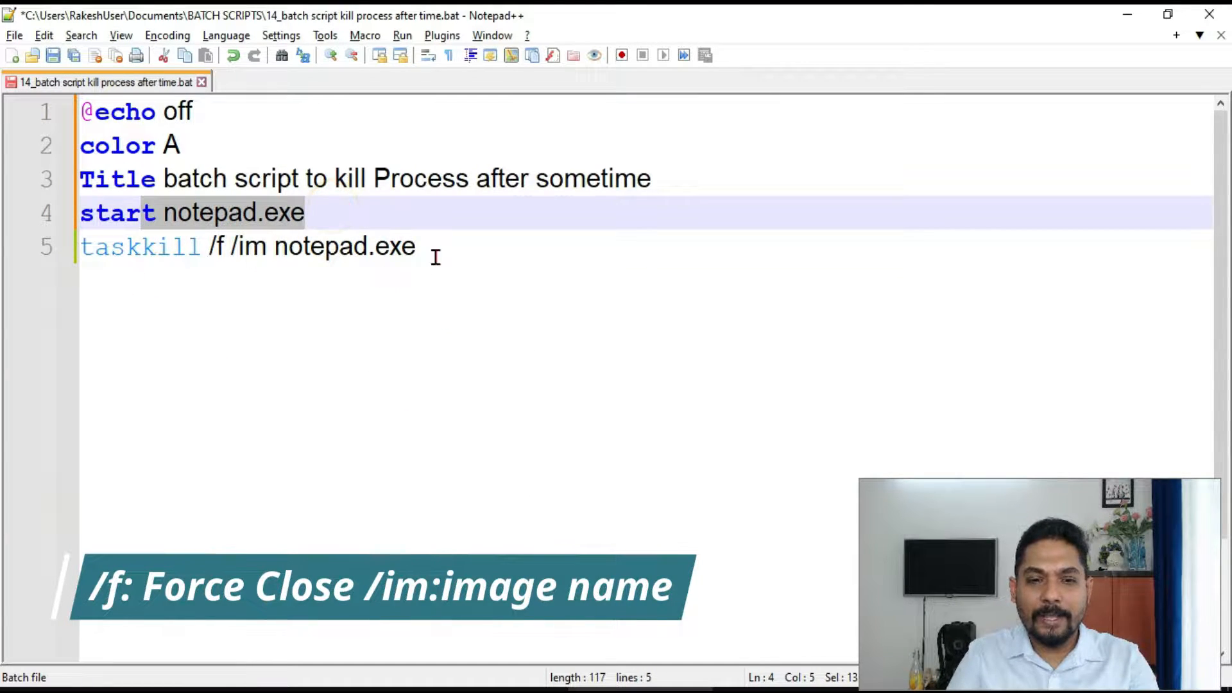
Begin a 'pause' line after the taskkill command.
click(414, 246)
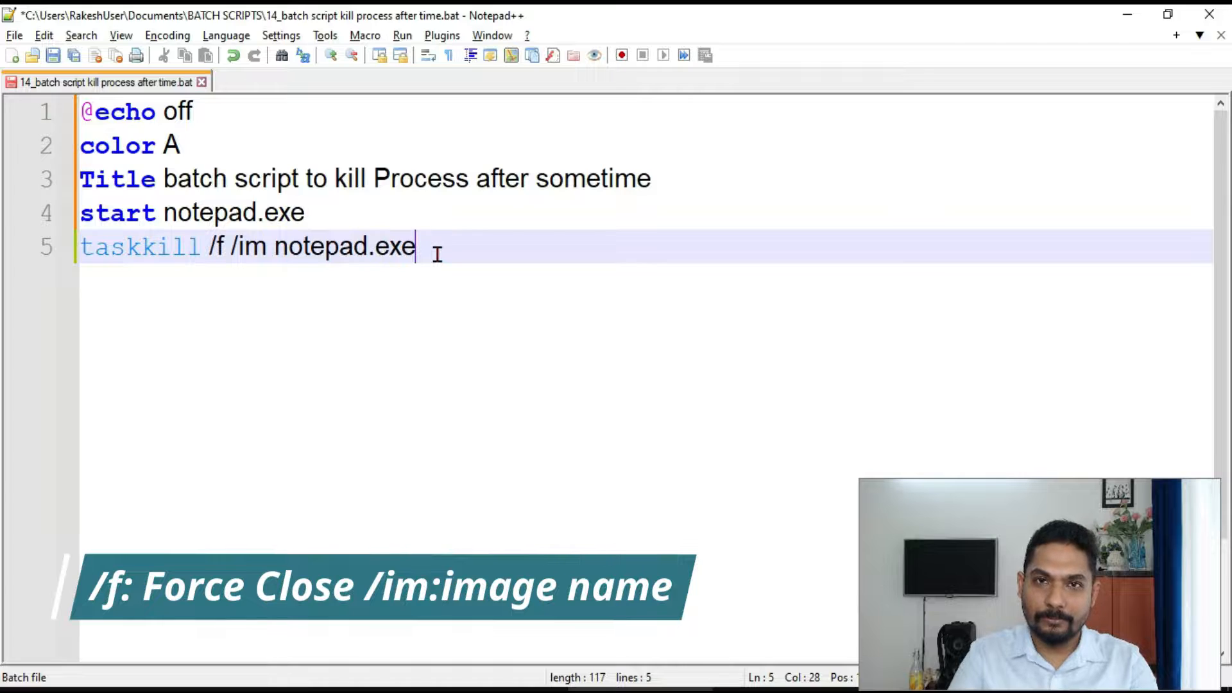
text(pa)
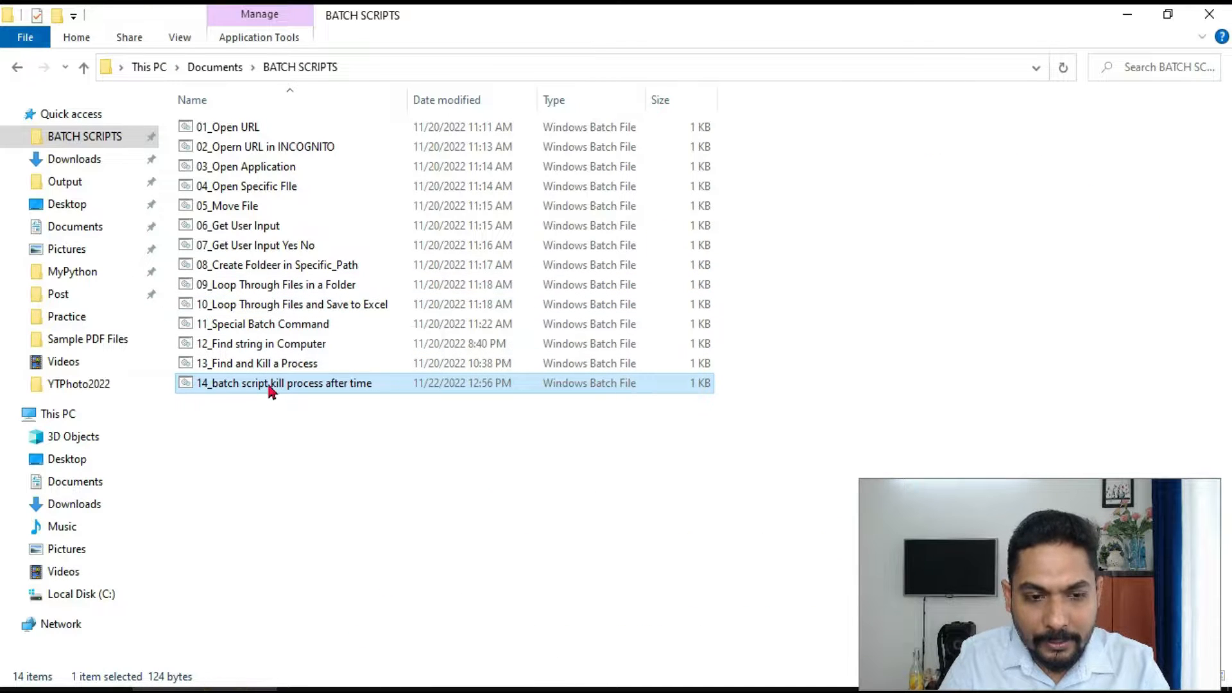
Run '14_batch script kill process after time' from the BATCH SCRIPTS folder.
double_click(282, 382)
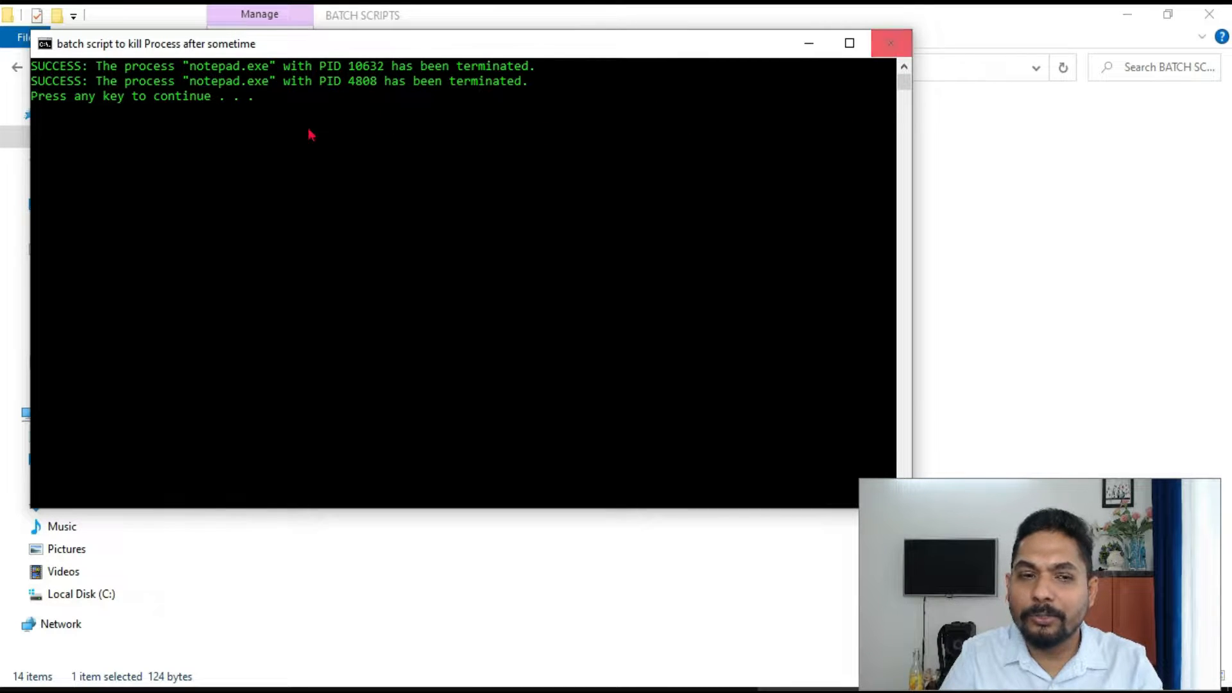
mouse_move(685, 72)
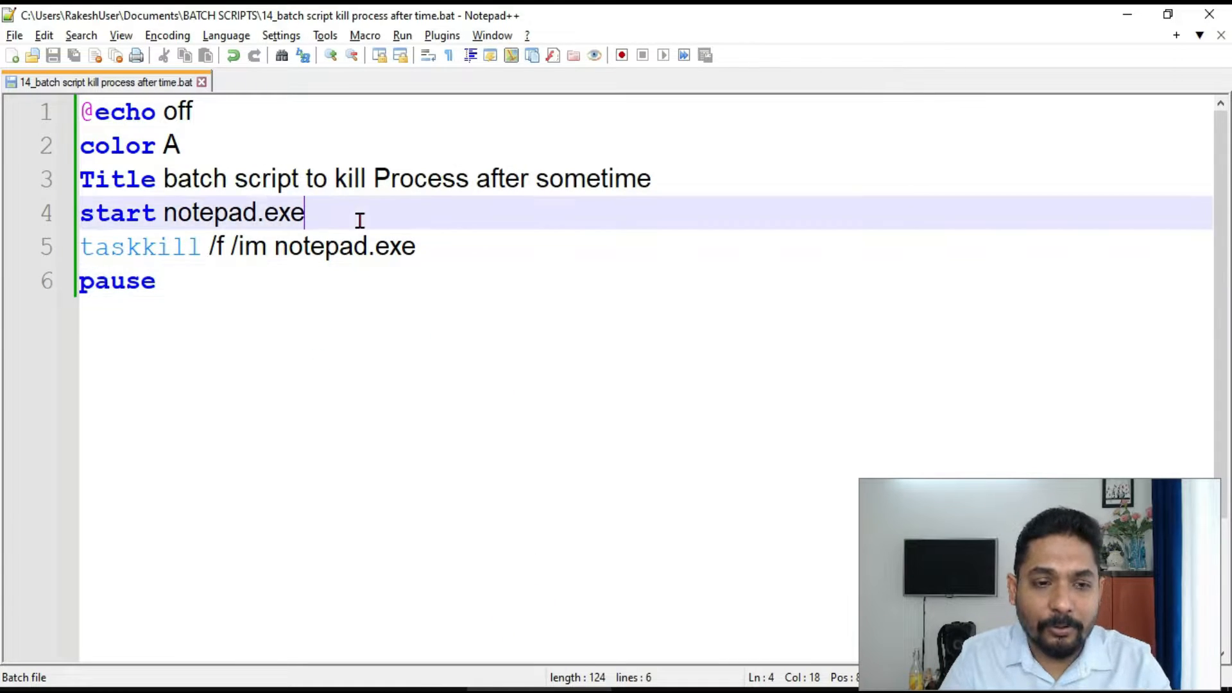
Insert 'timeout /t 5' on line 5 between starting and killing Notepad.
text(tm)
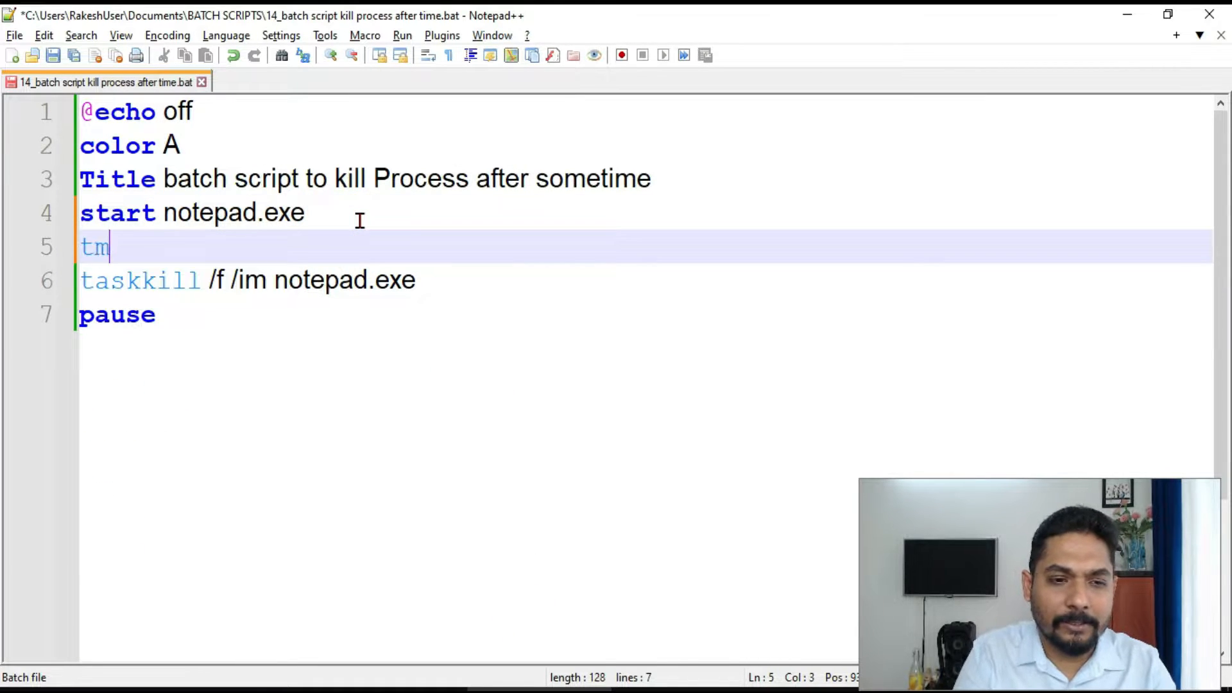
key(Backspace)
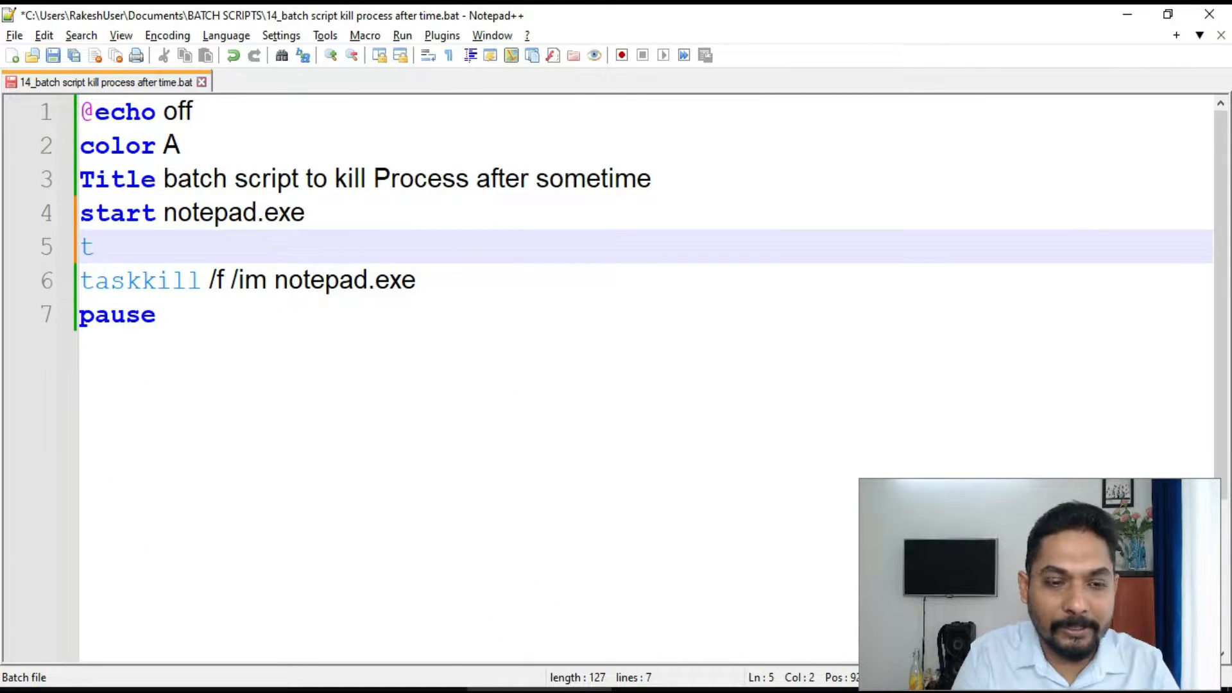
text(imeout)
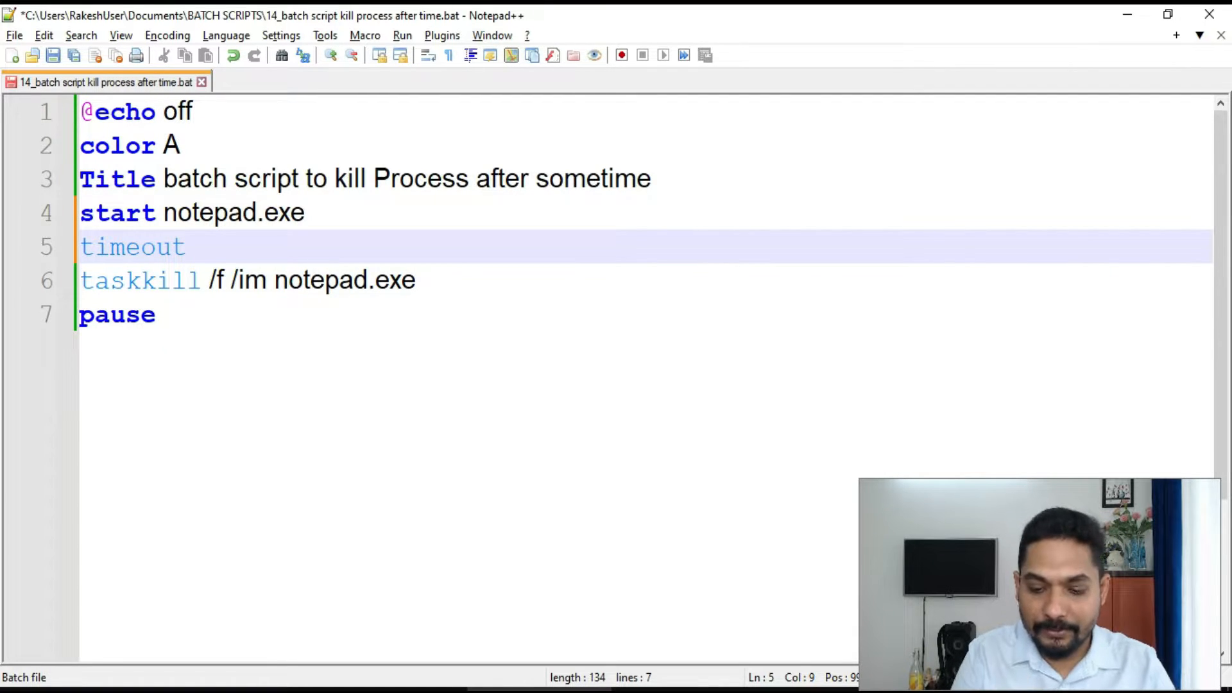
text(/t)
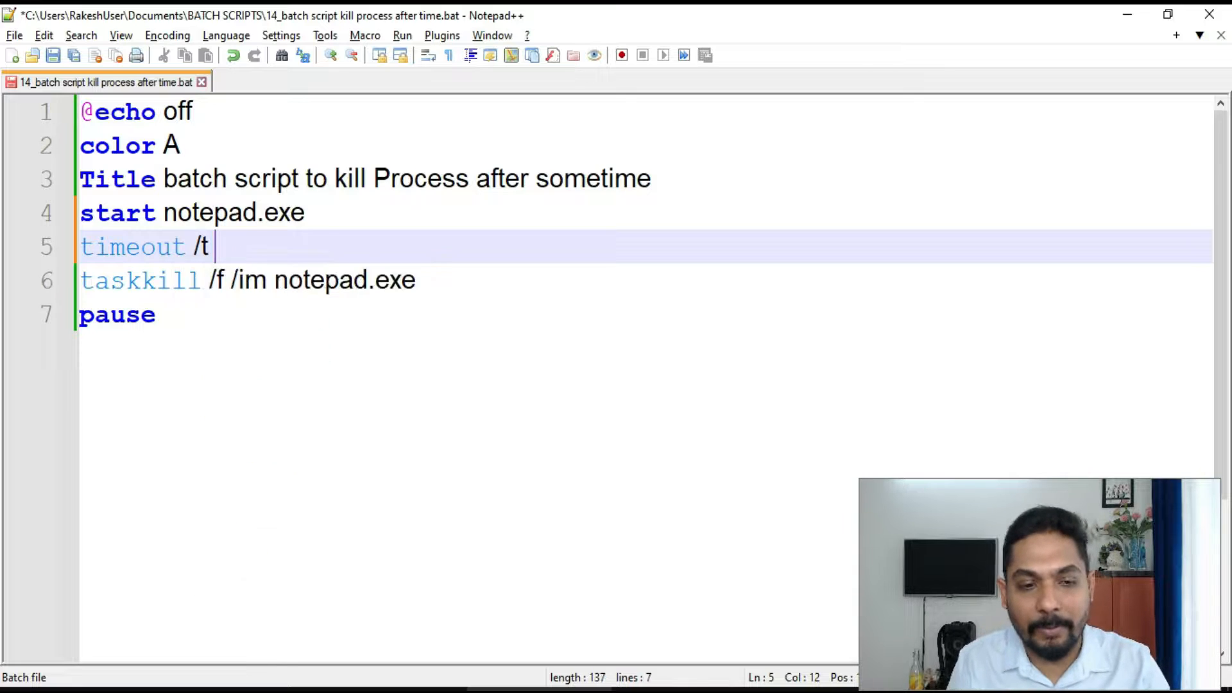
text(5)
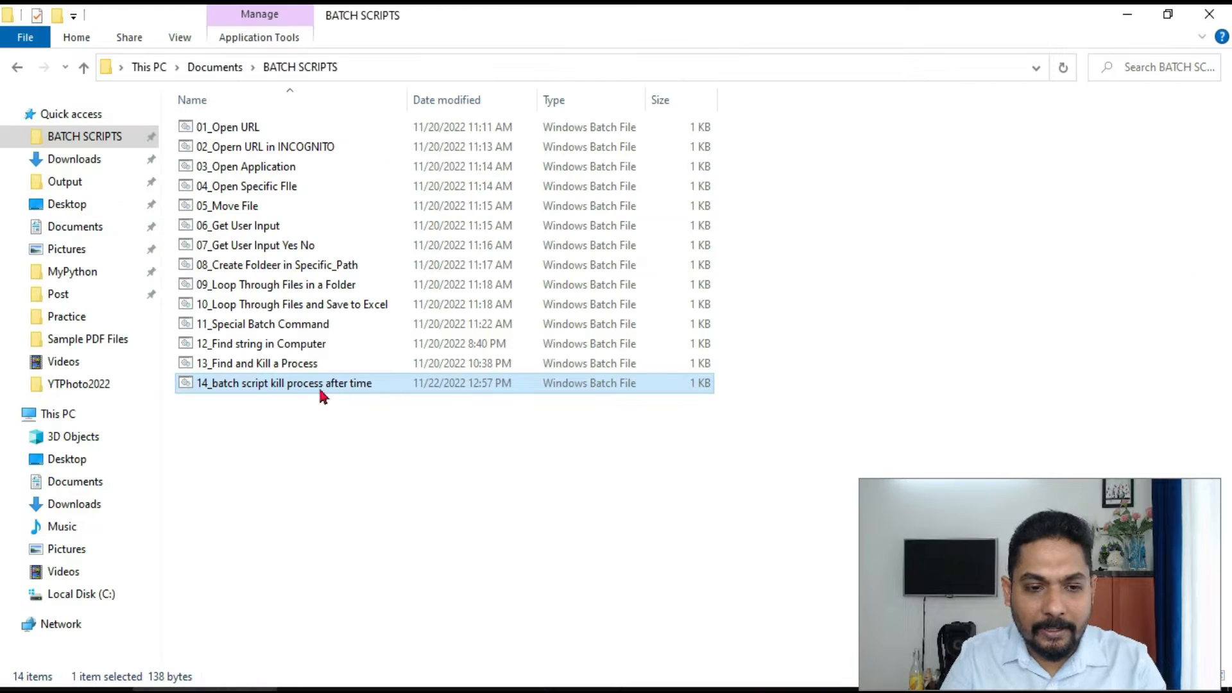
Run the kill-process batch script twice from File Explorer and read its console output.
double_click(285, 382)
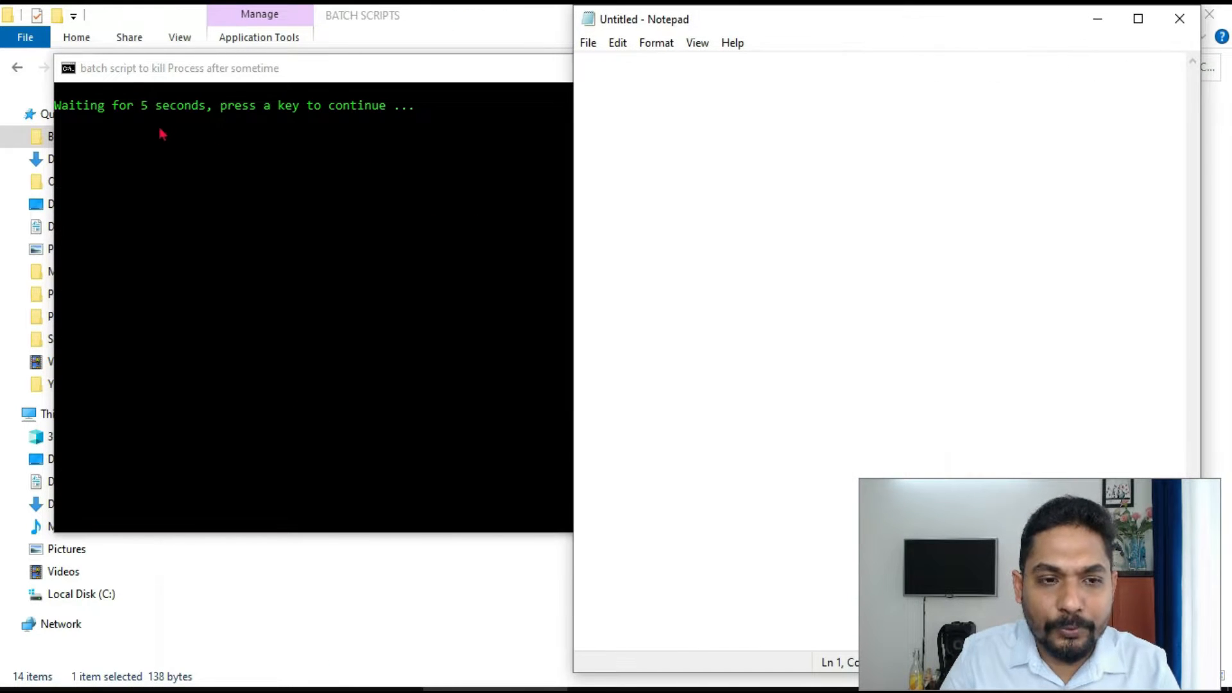
click(147, 132)
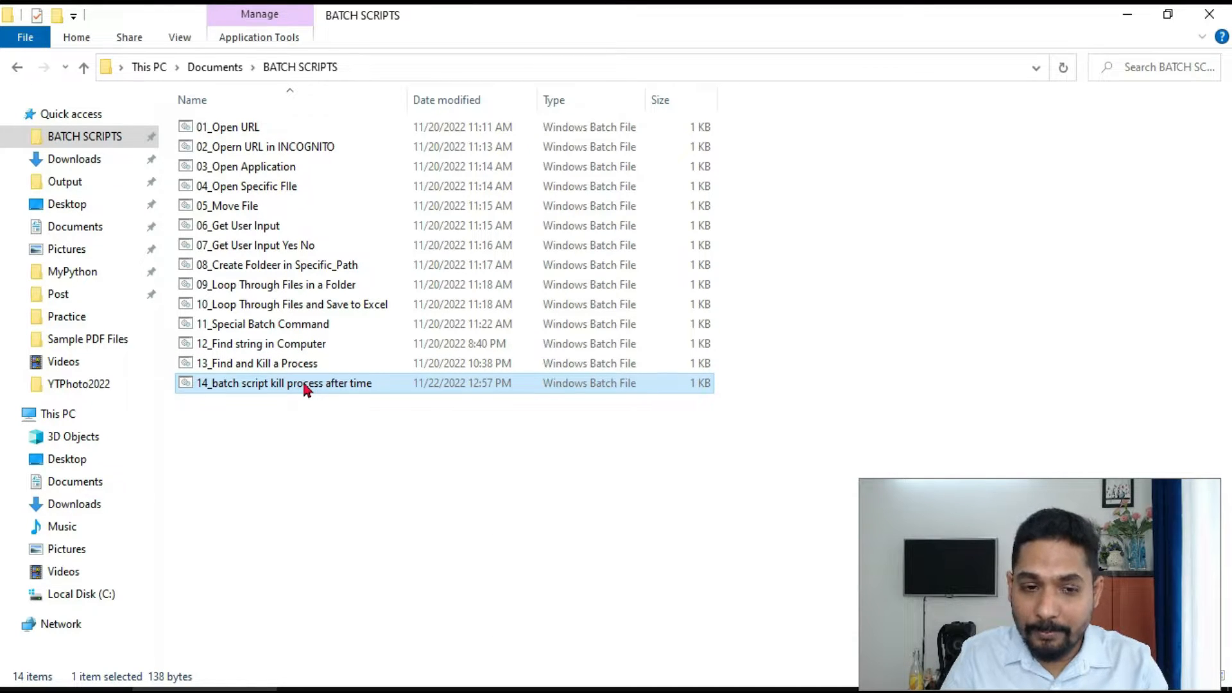
double_click(284, 382)
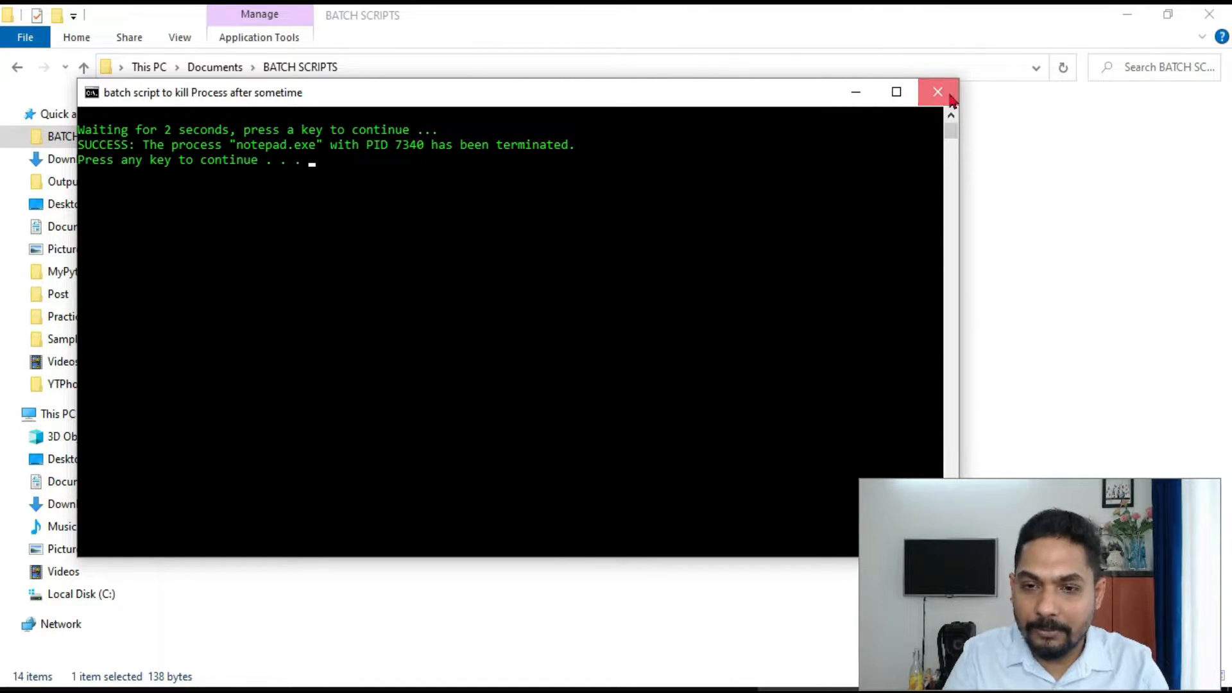
Append a 0 to the timeout value on line 5 to lengthen the wait.
click(937, 92)
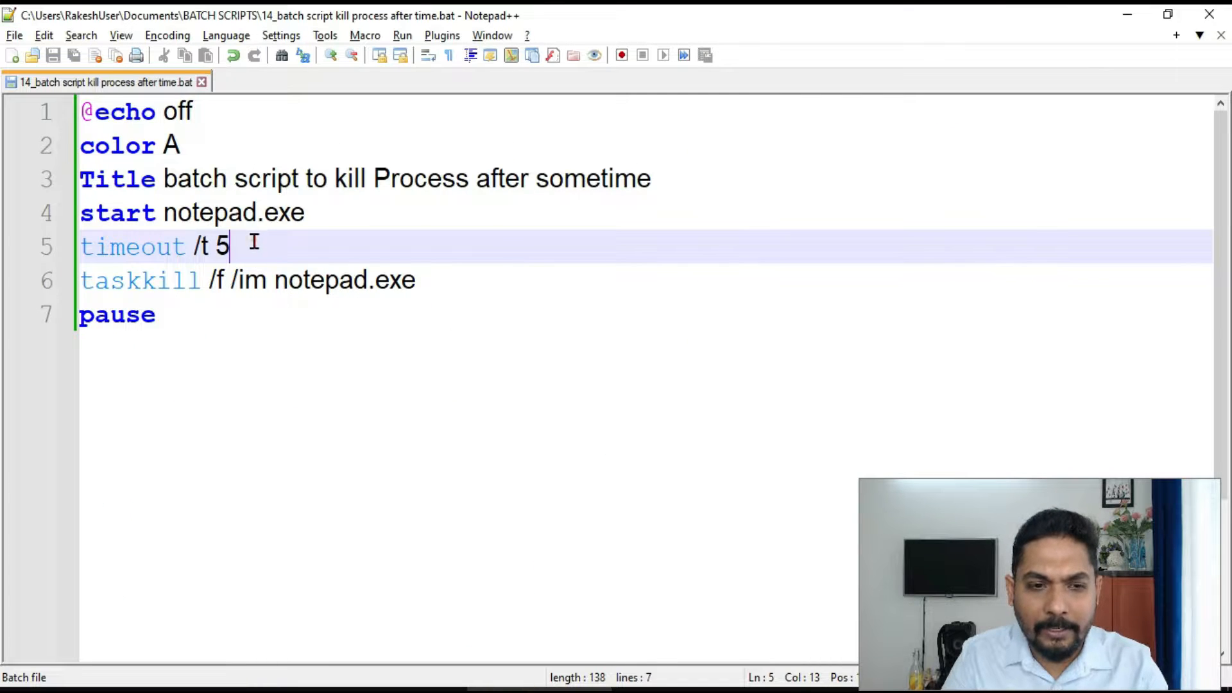
text(0)
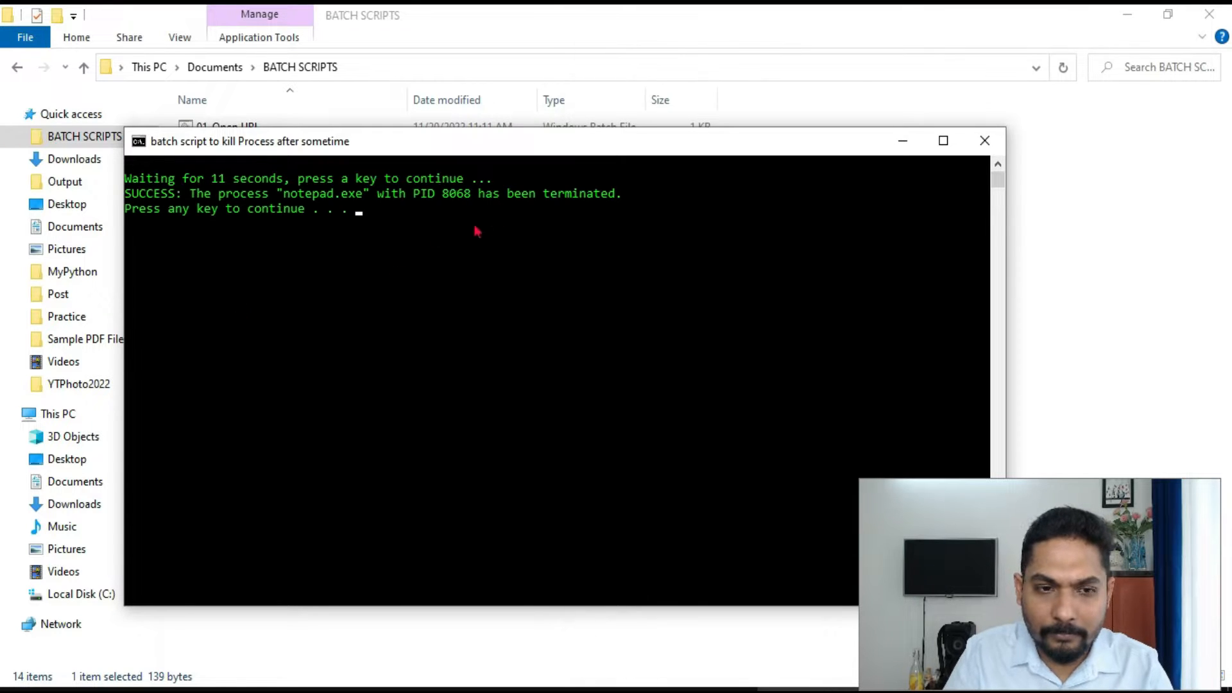
mouse_move(447, 197)
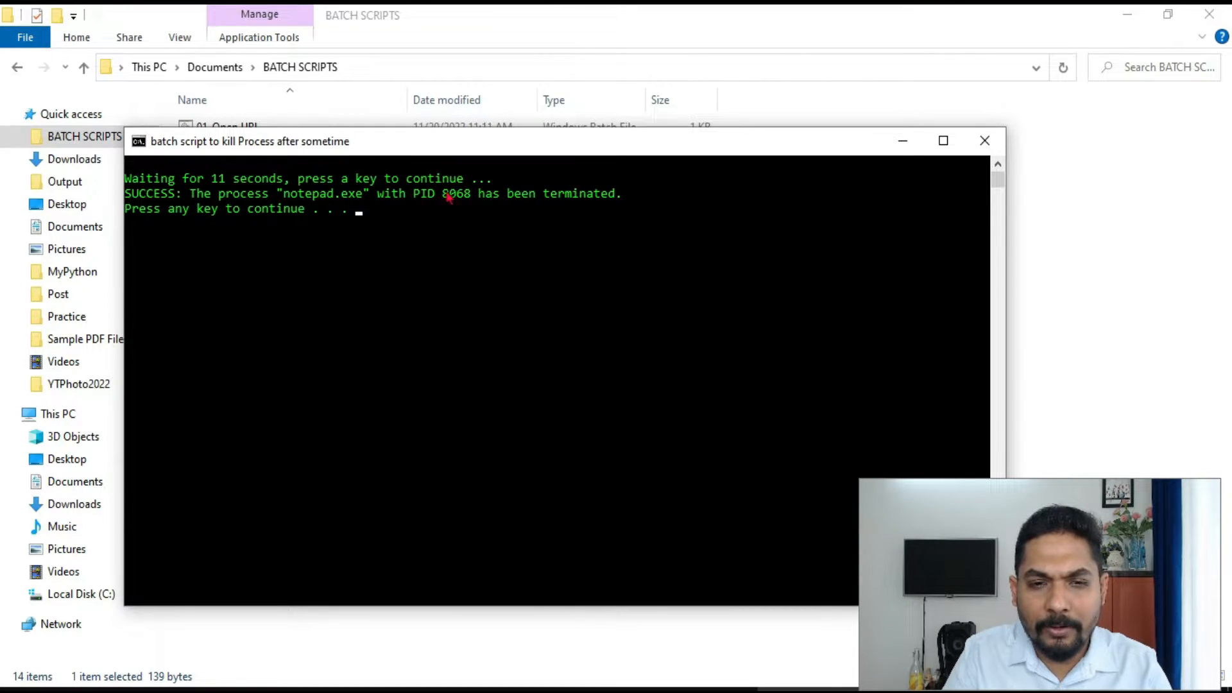
mouse_move(637, 200)
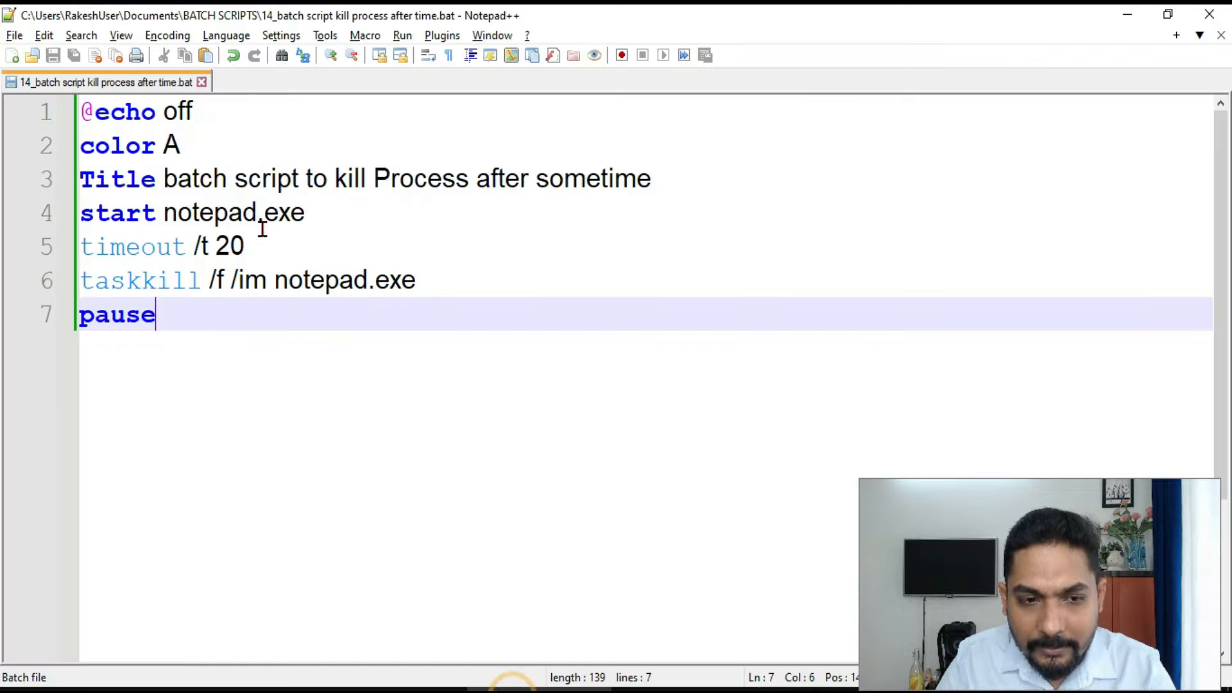
Append ' /nobreak' to the 'timeout /t 20' line so key presses are ignored.
text(/)
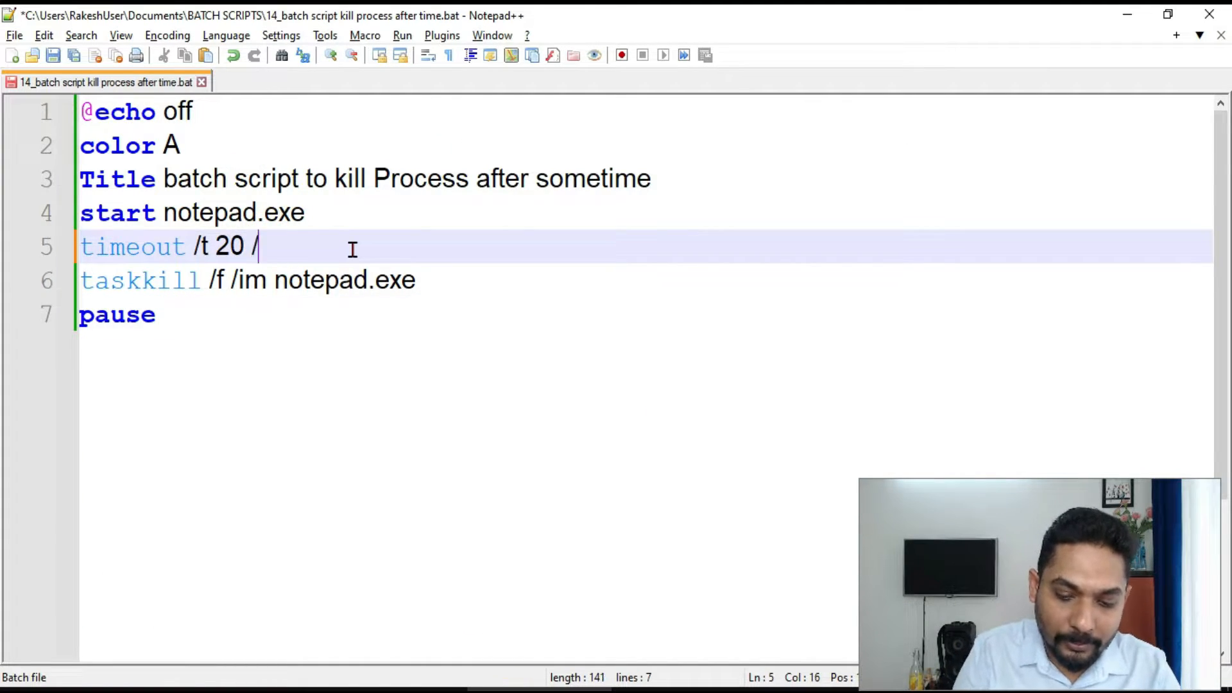
text(nobreak)
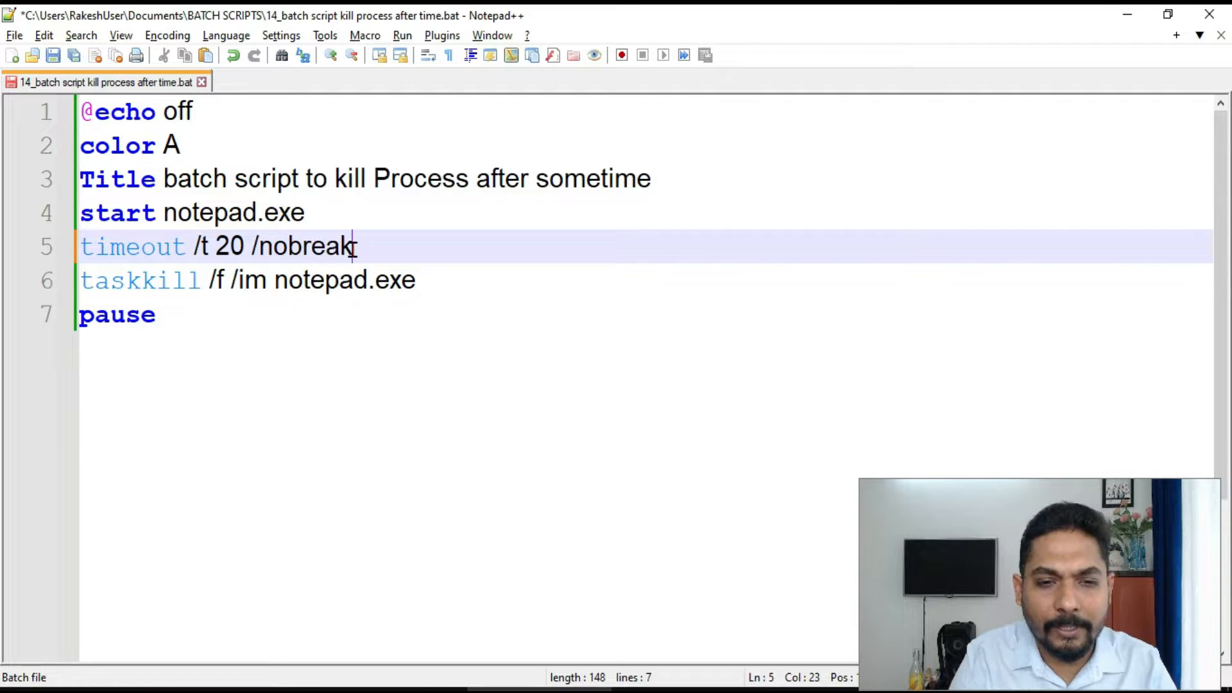
mouse_move(461, 559)
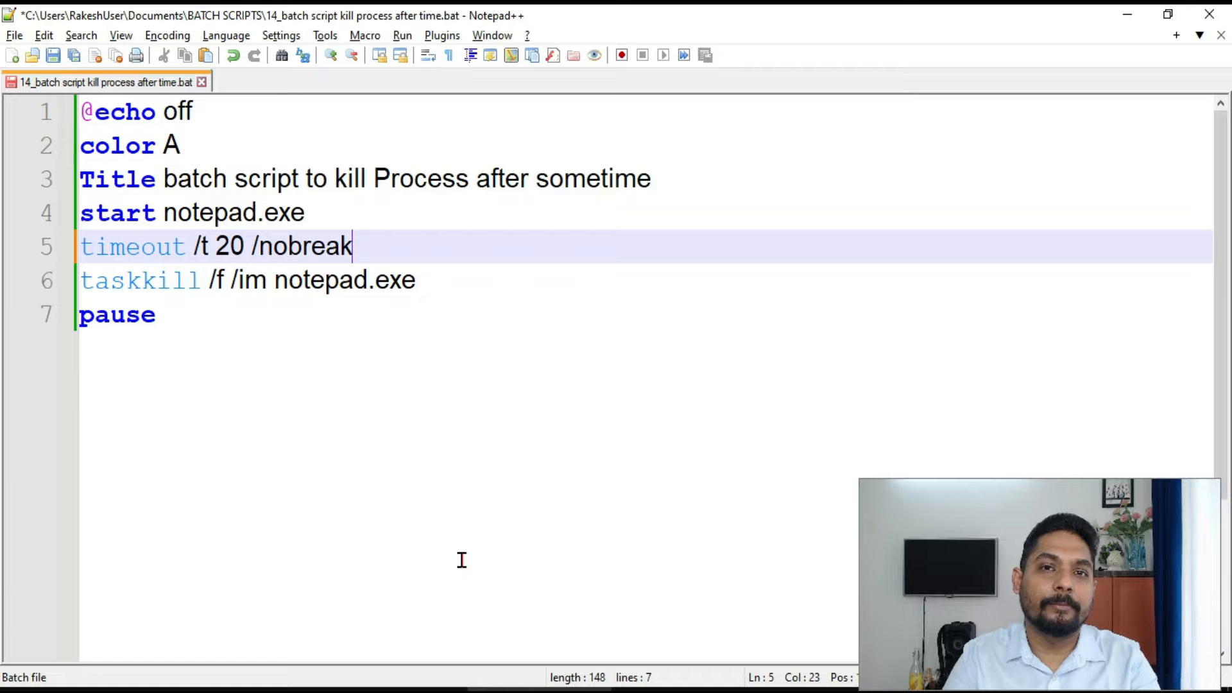
mouse_move(171, 380)
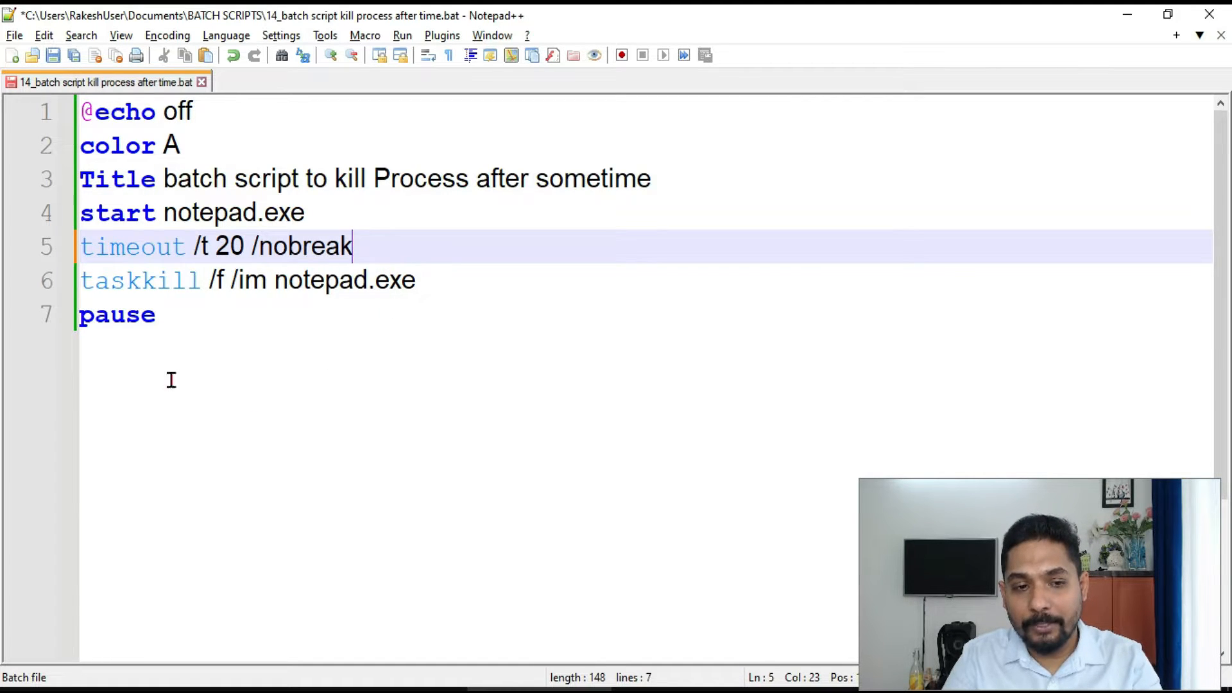
mouse_move(360, 471)
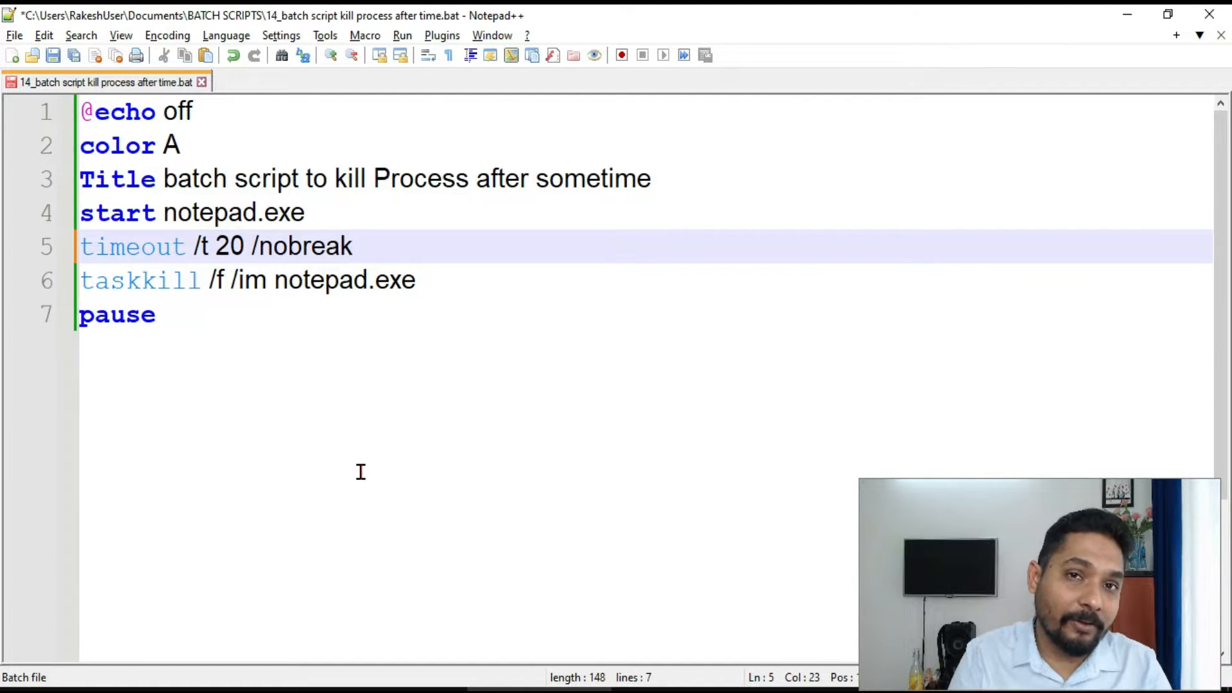
click(351, 247)
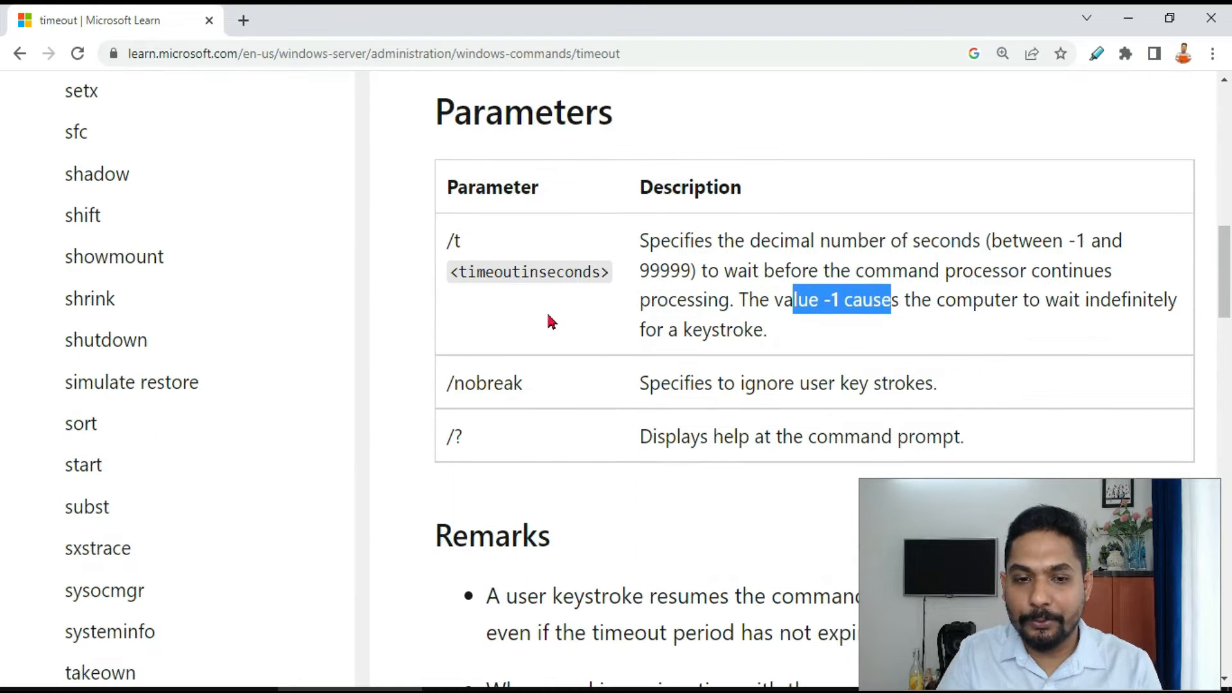
Review the timeout /t parameter description (-1 to 99999 seconds) on Microsoft Learn.
click(1051, 253)
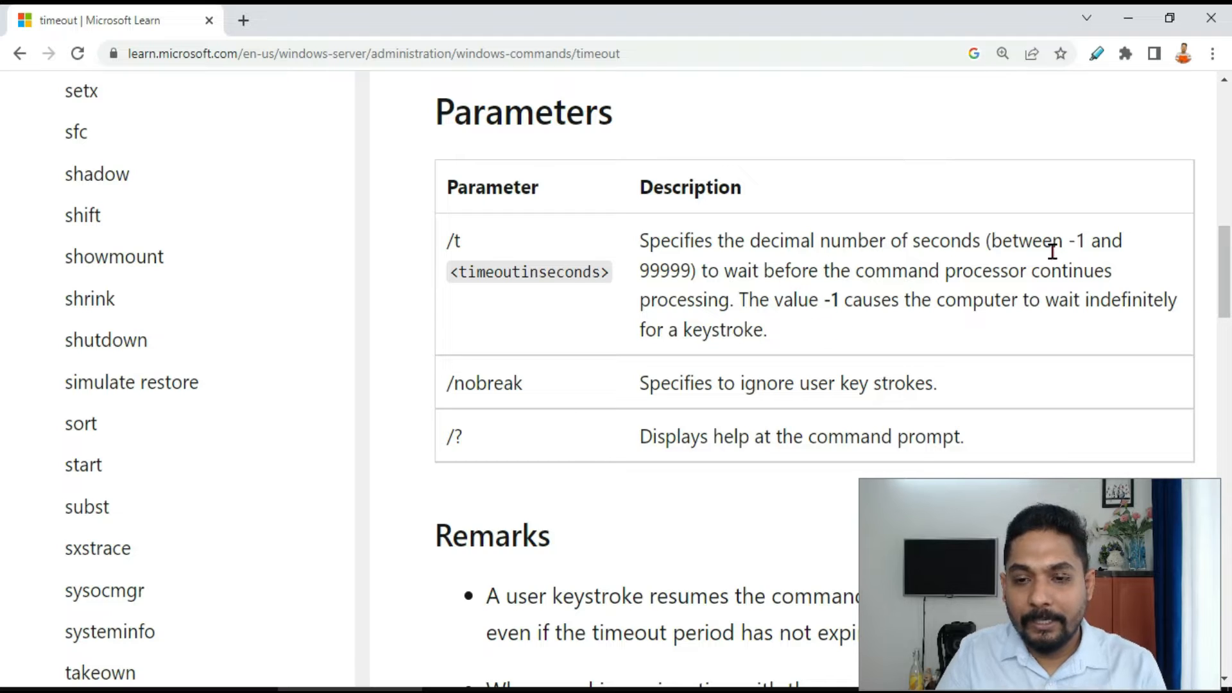
mouse_move(506, 309)
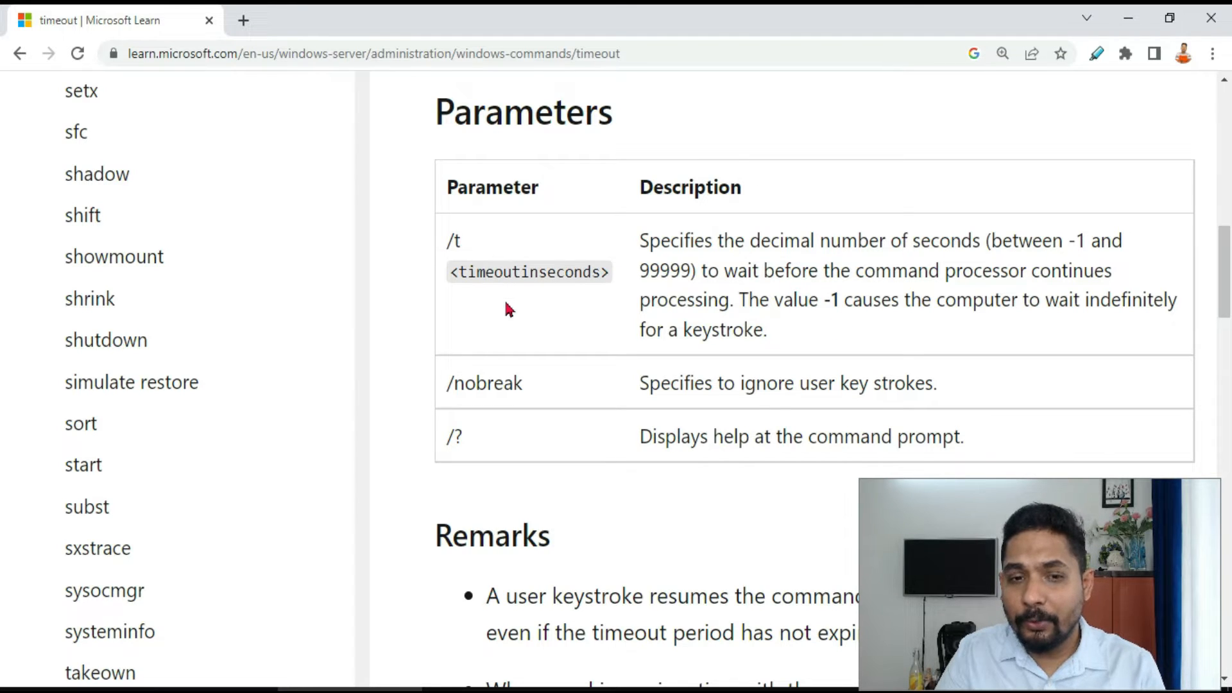
mouse_move(604, 296)
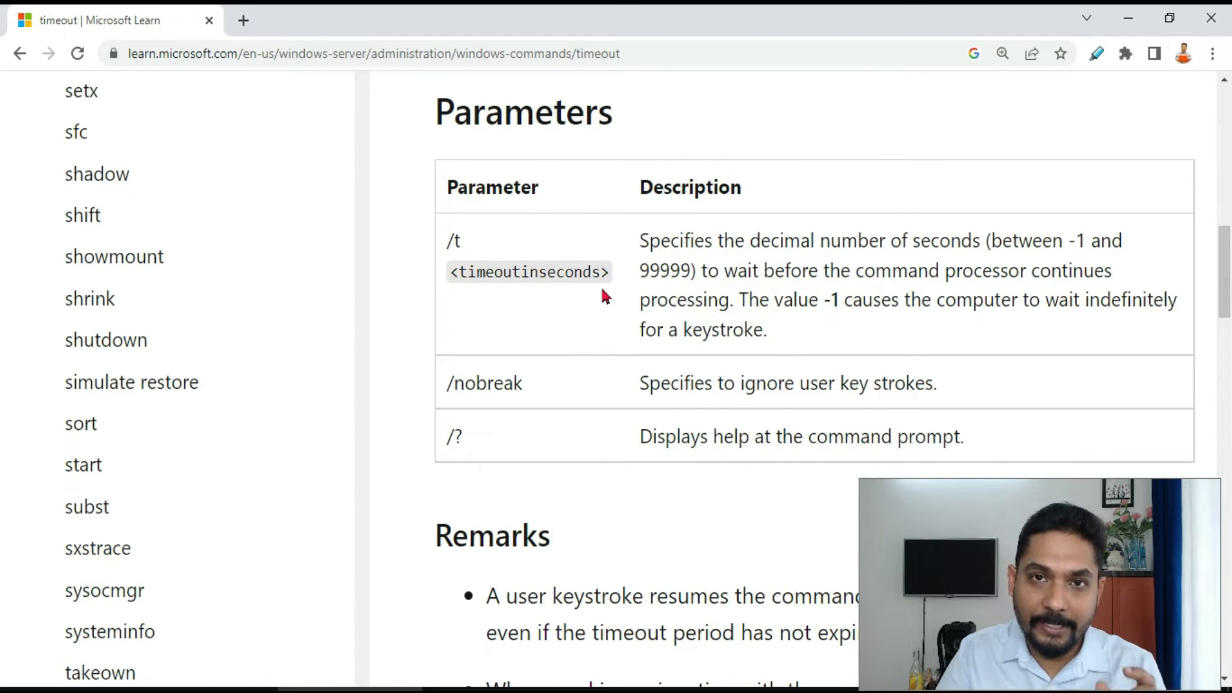
mouse_move(1108, 247)
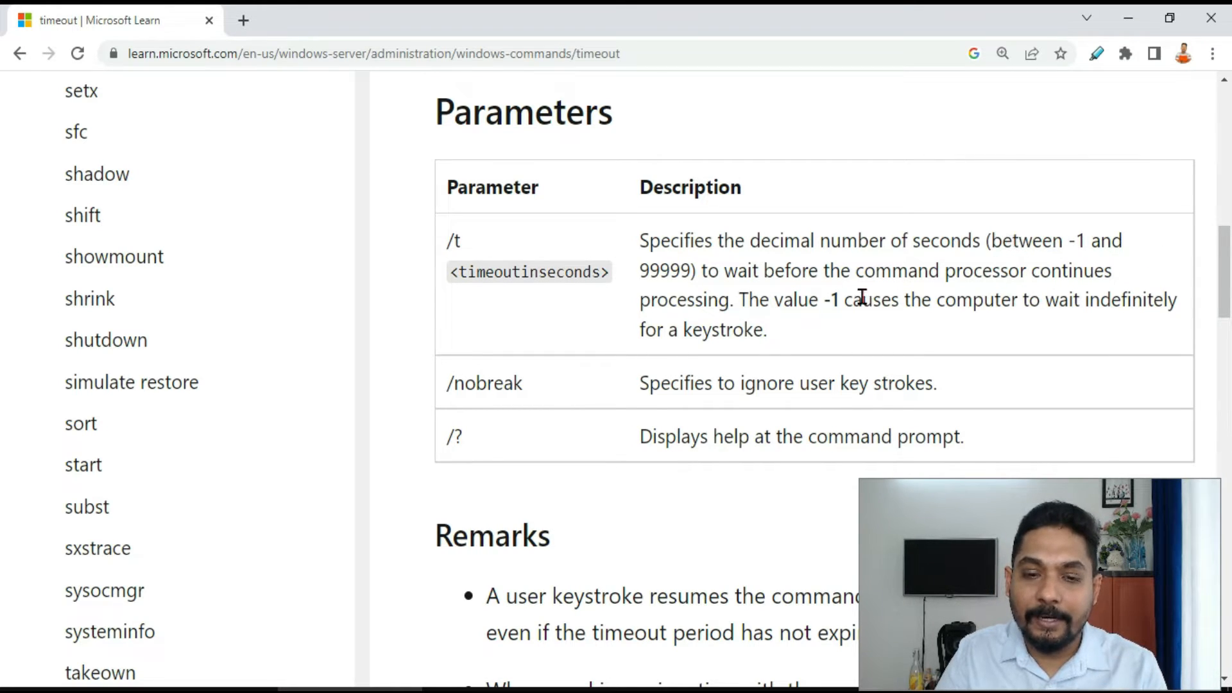
mouse_move(510, 328)
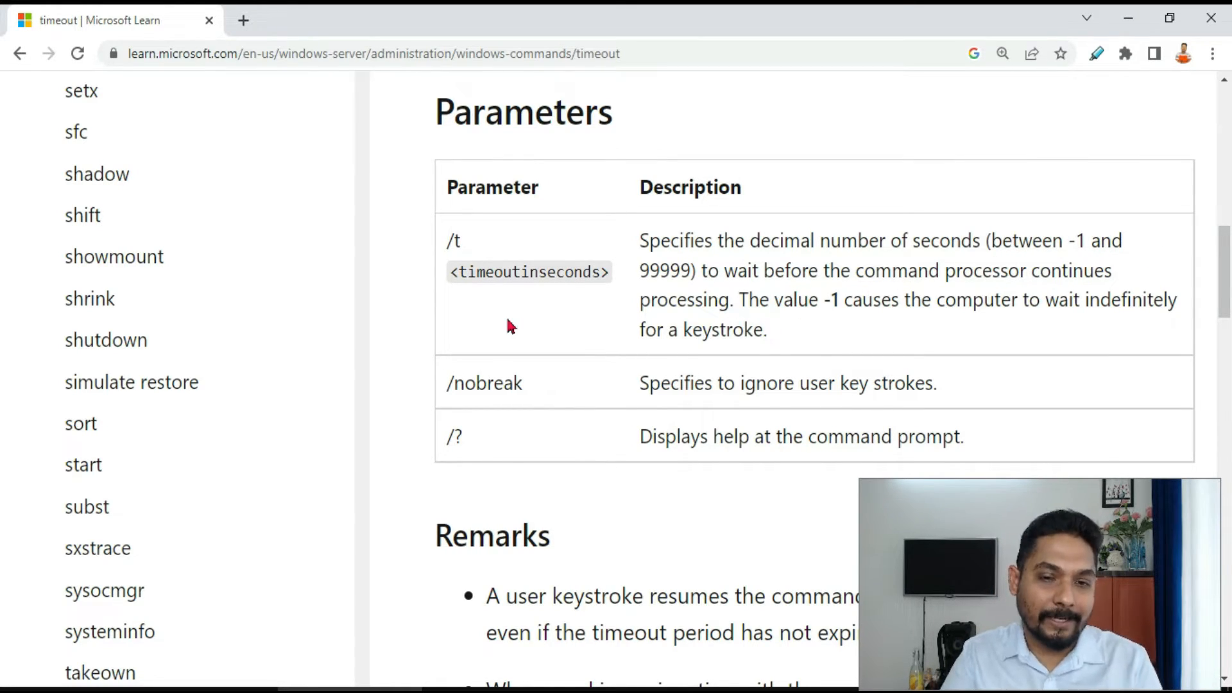
mouse_move(614, 313)
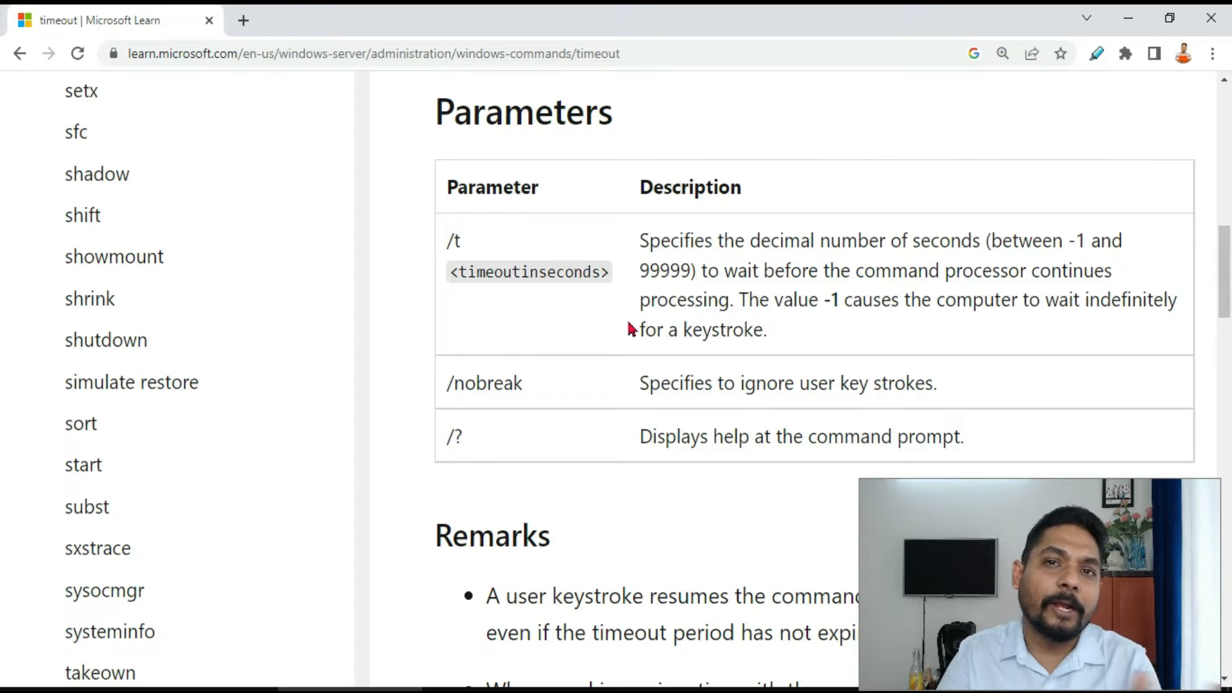
mouse_move(844, 361)
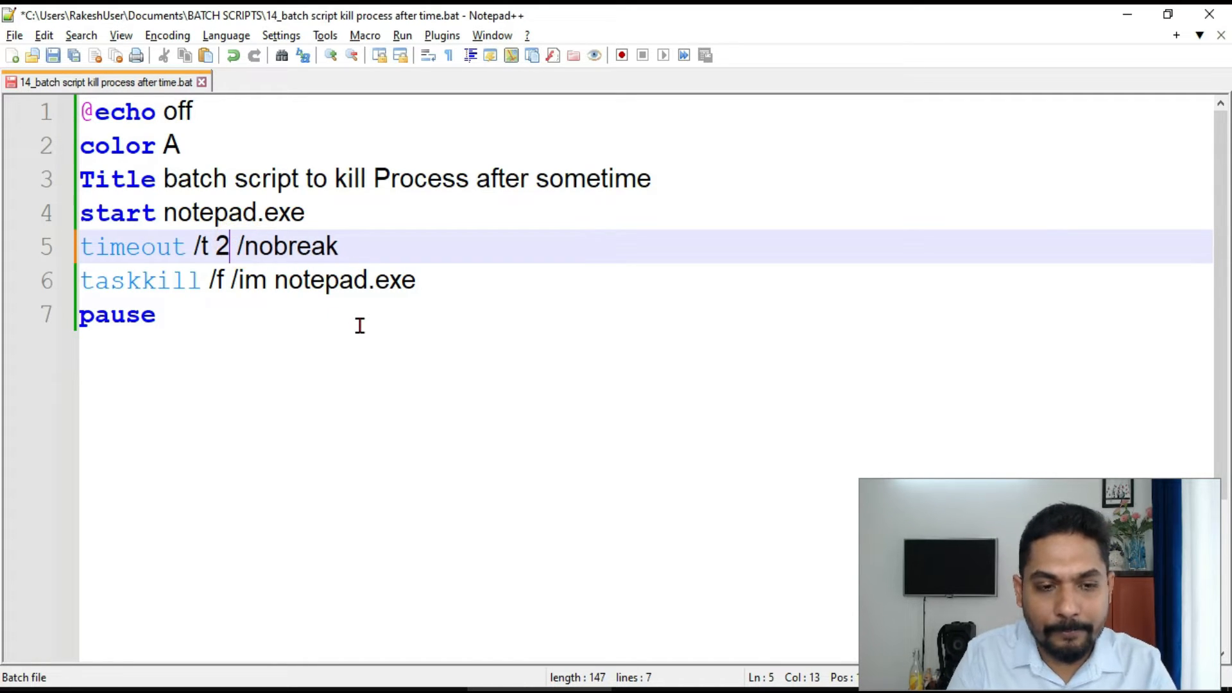
Set the timeout to 0.008, save the script, and run it to see the invalid-value error.
text(.008)
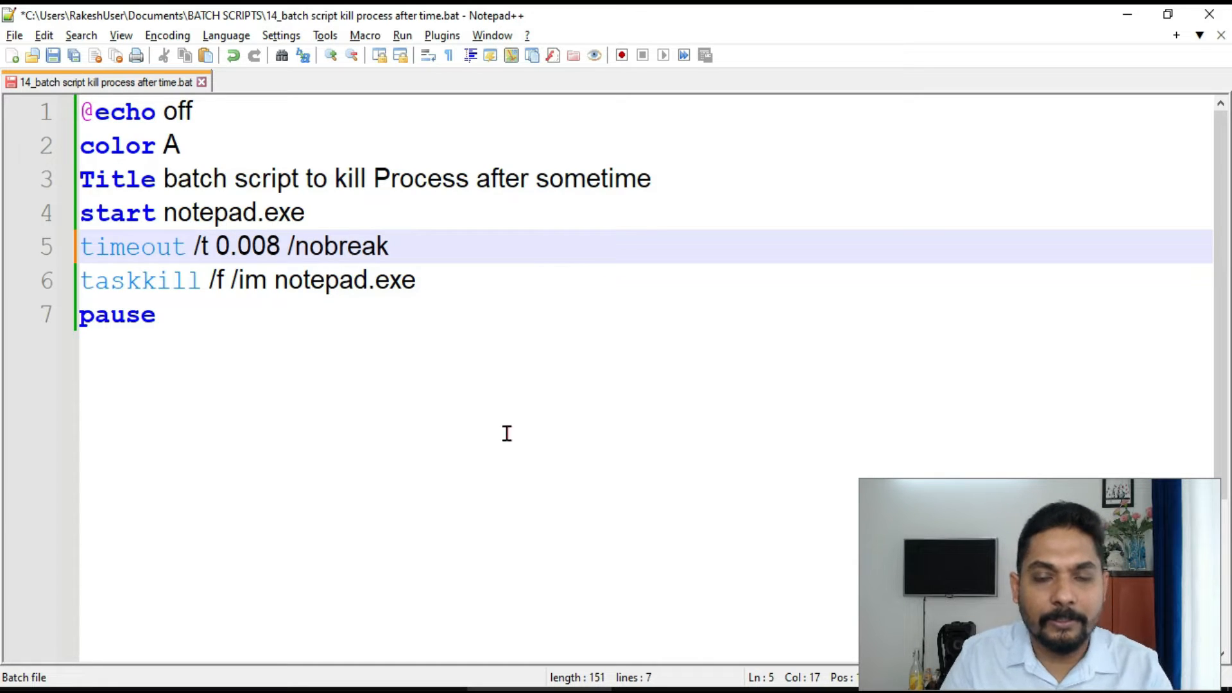
click(156, 315)
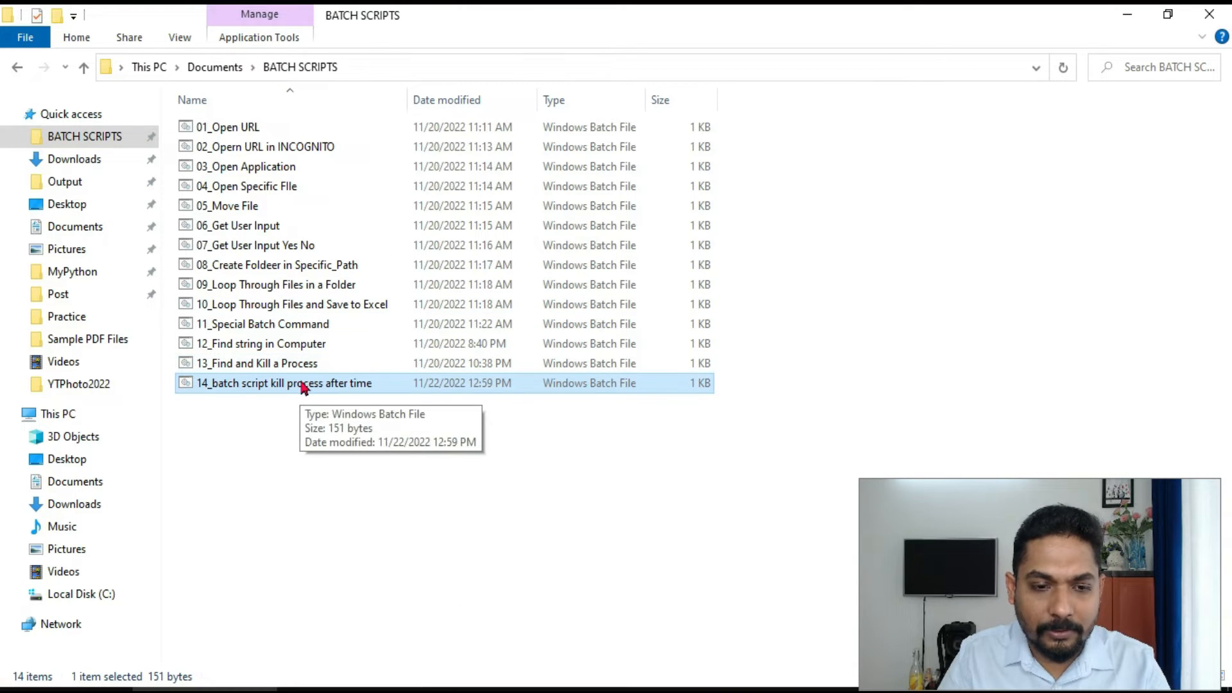
double_click(283, 382)
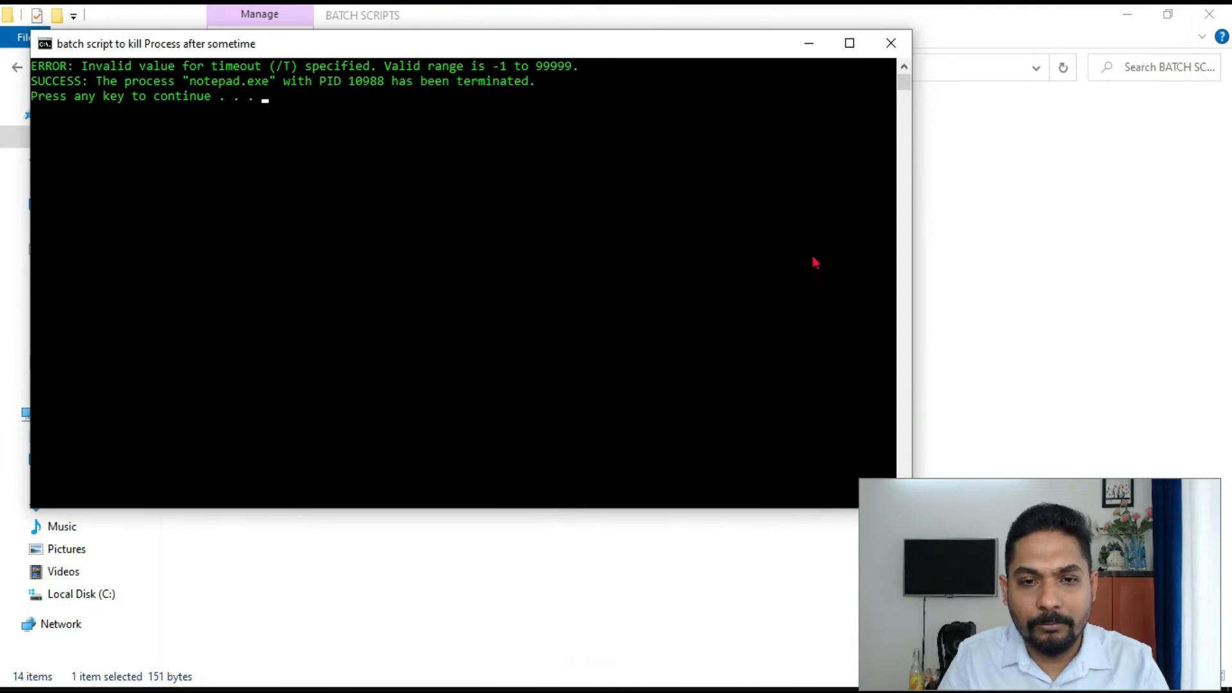
mouse_move(874, 108)
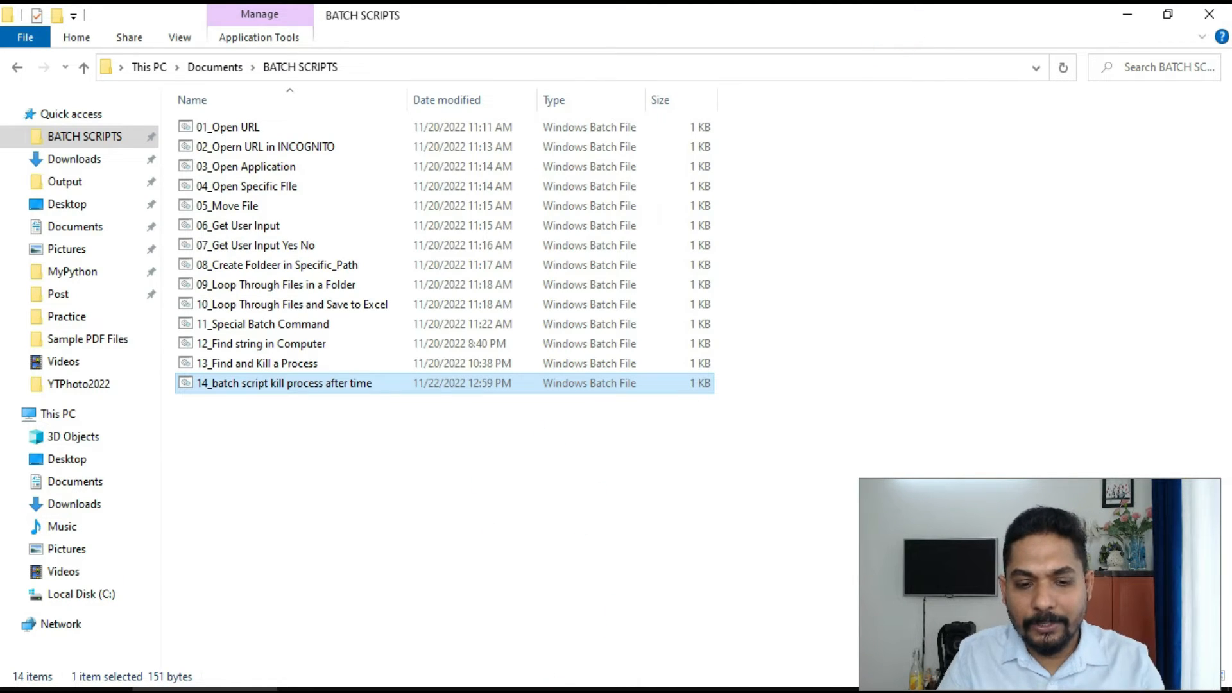
double_click(284, 383)
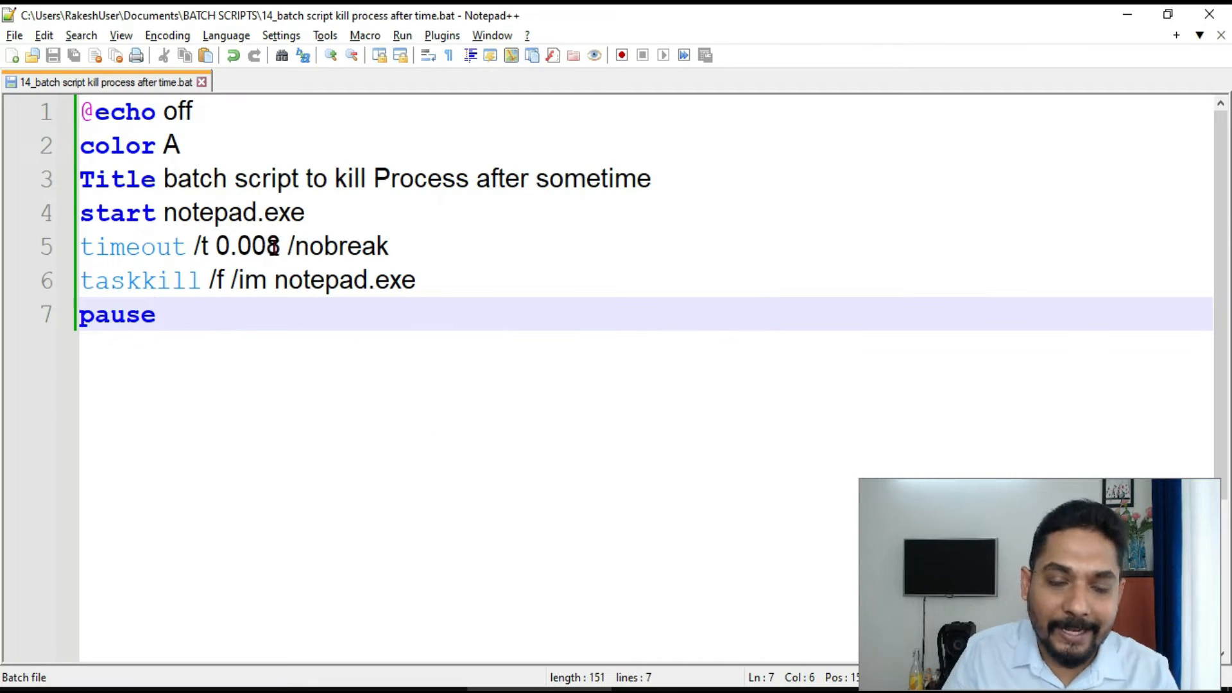
click(279, 246)
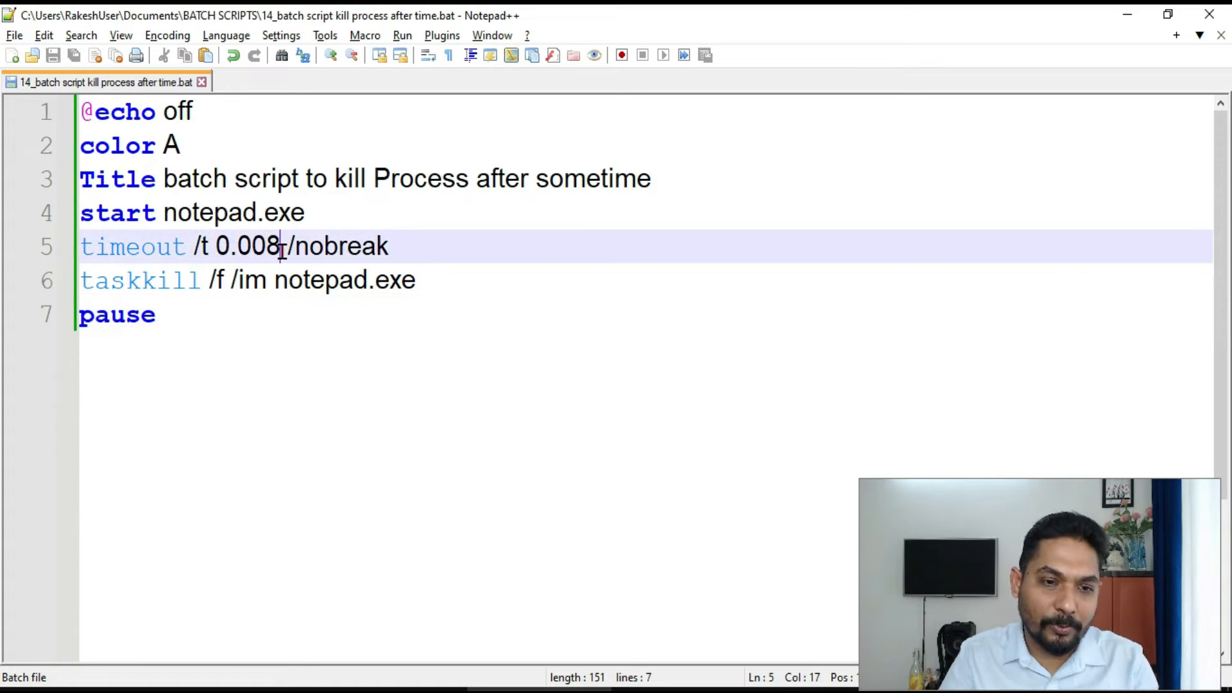
double_click(248, 247)
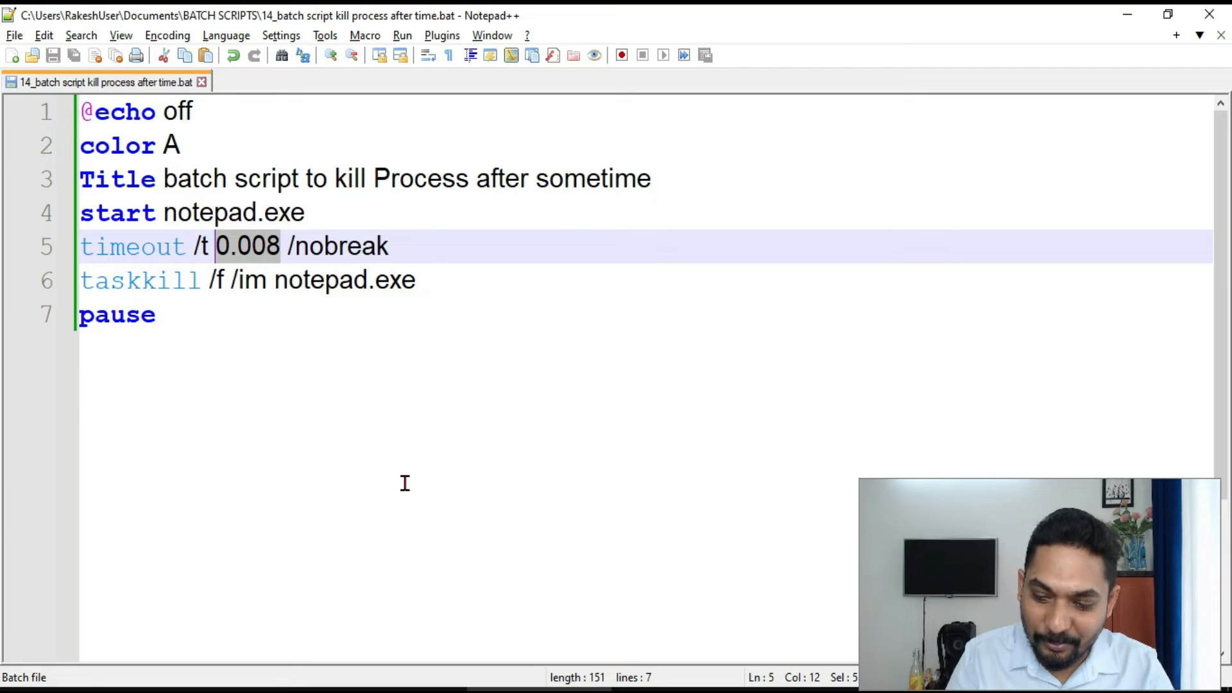
text(9999999999)
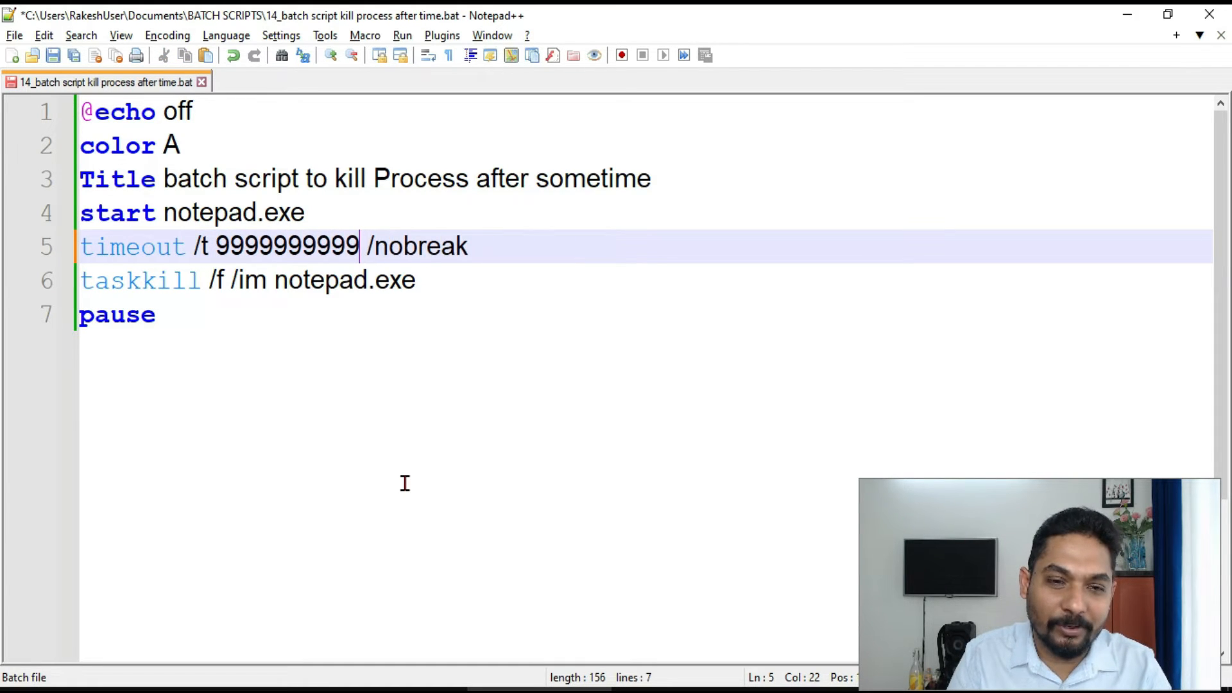
mouse_move(730, 377)
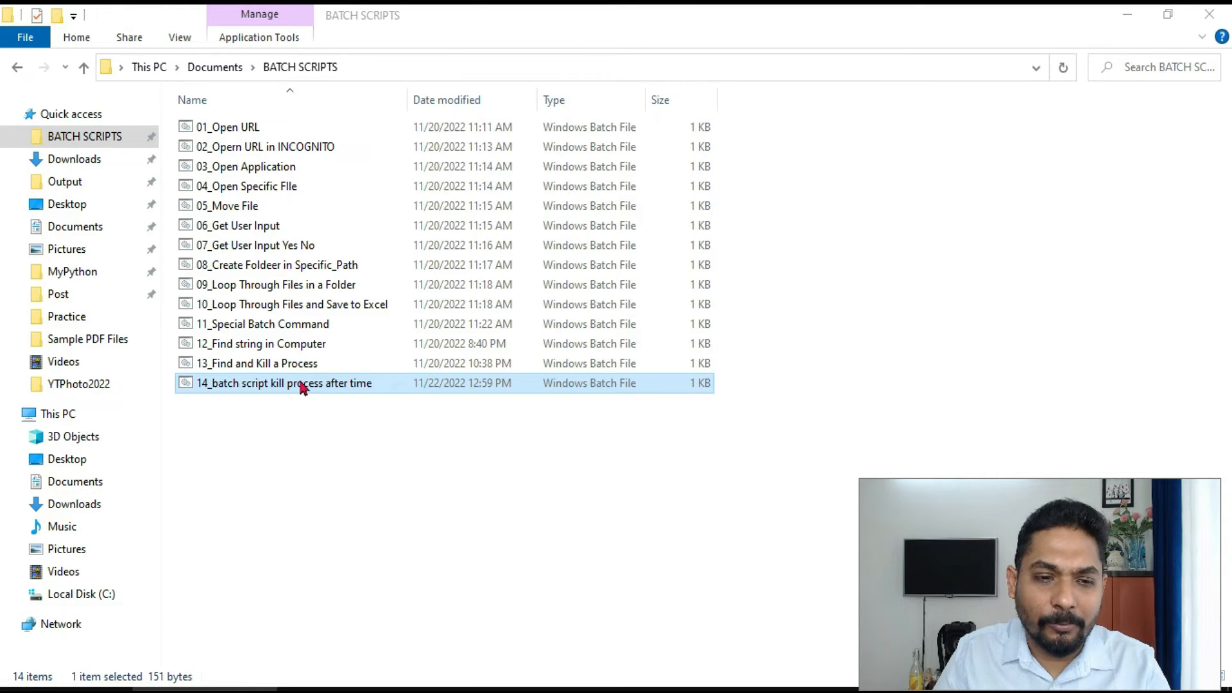
double_click(283, 383)
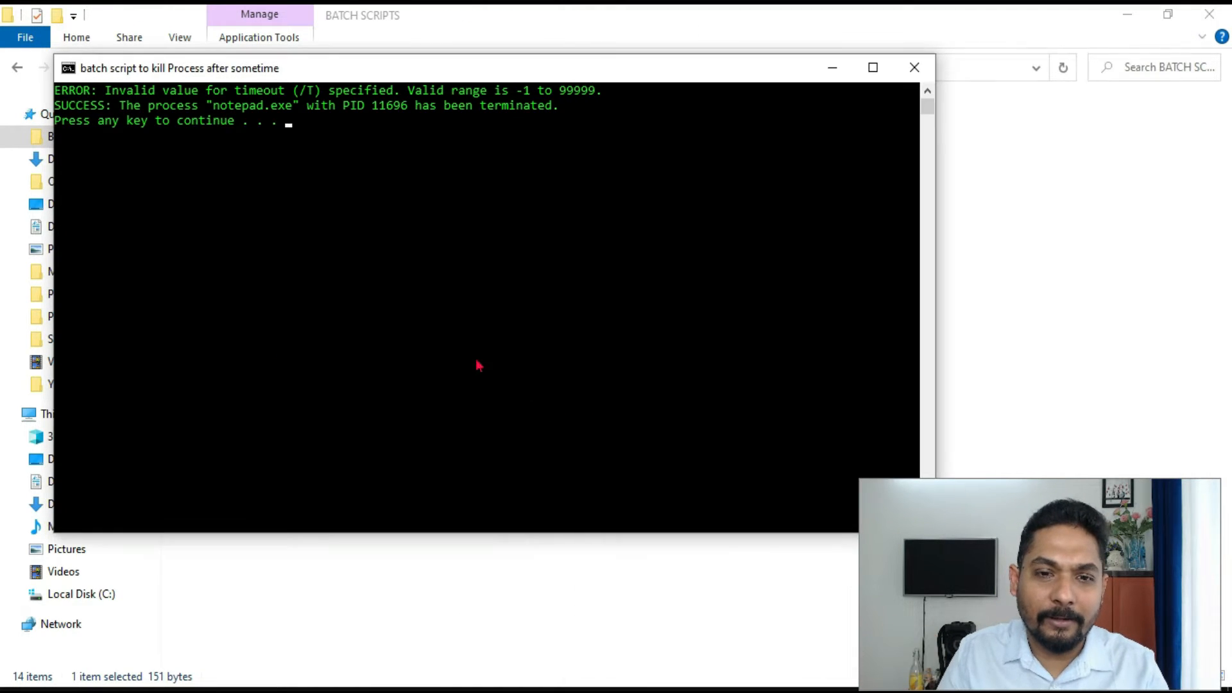
mouse_move(537, 93)
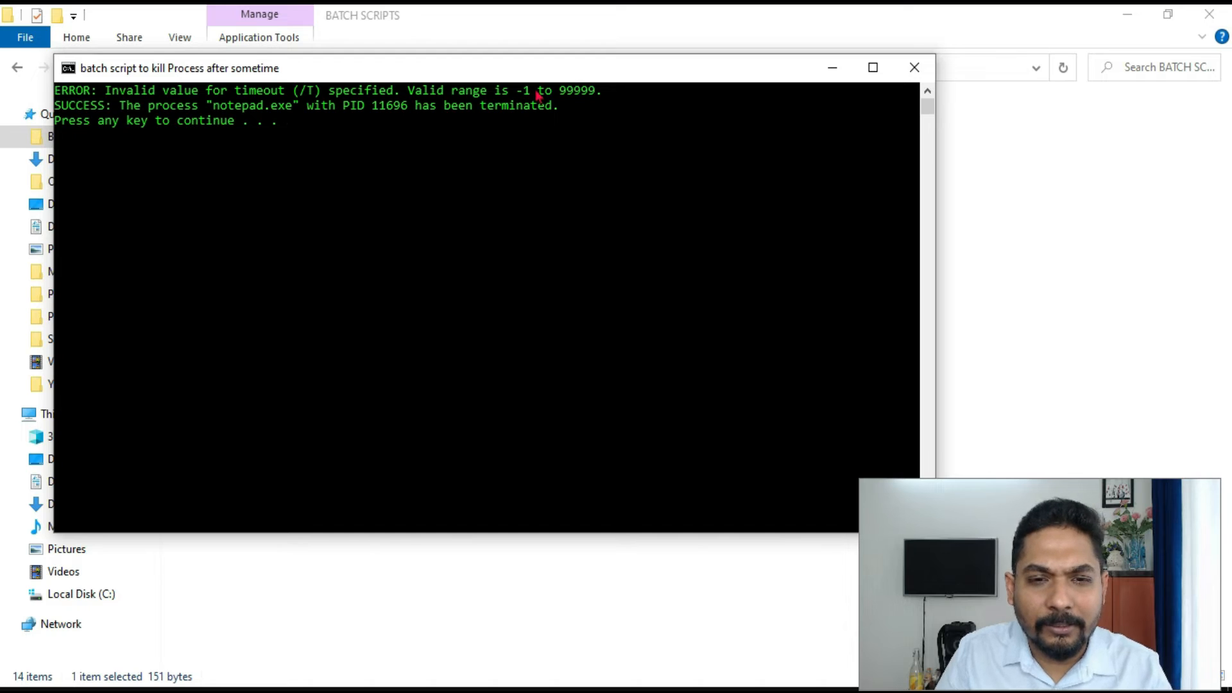
mouse_move(566, 96)
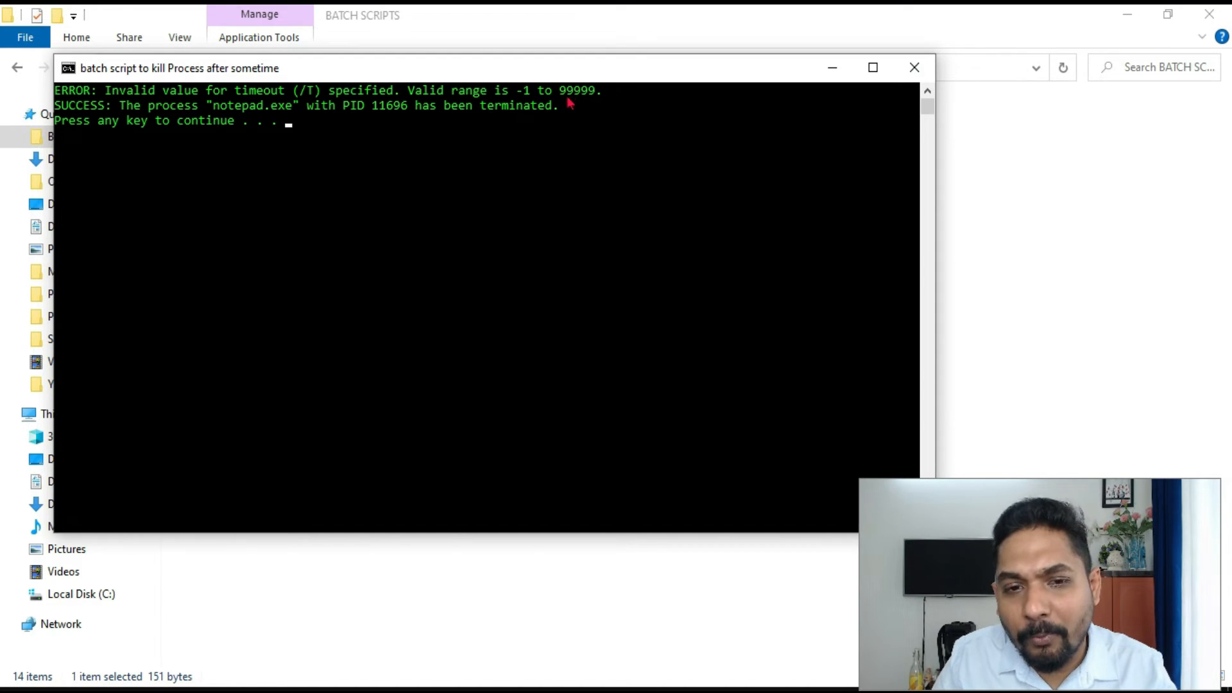
mouse_move(568, 102)
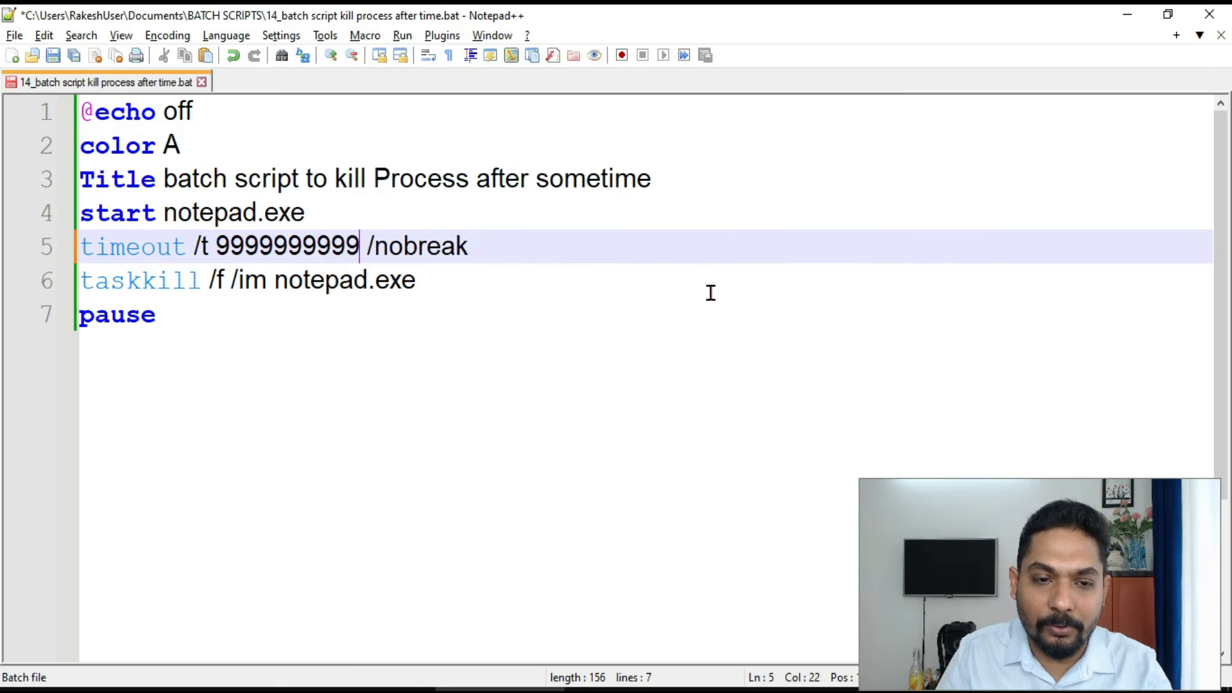
Edit the timeout digits to 999 on line 5, rerun the .bat, and terminate the countdown with Ctrl+C answering y.
key(Backspace)
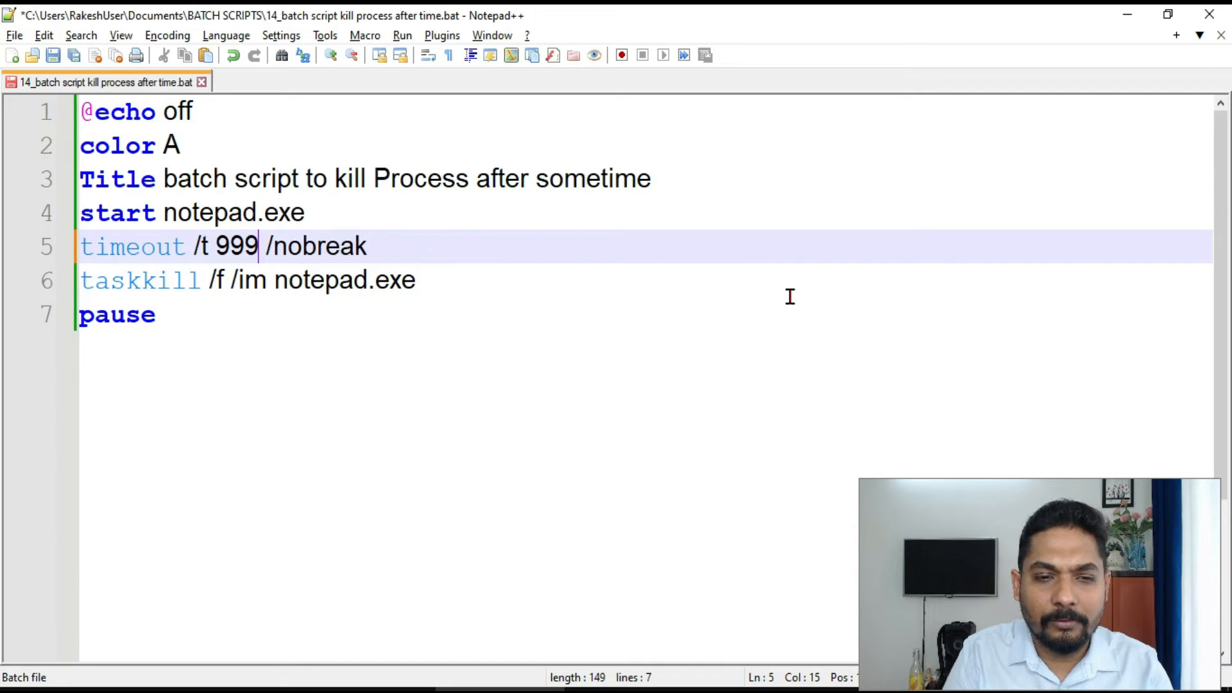
text(9)
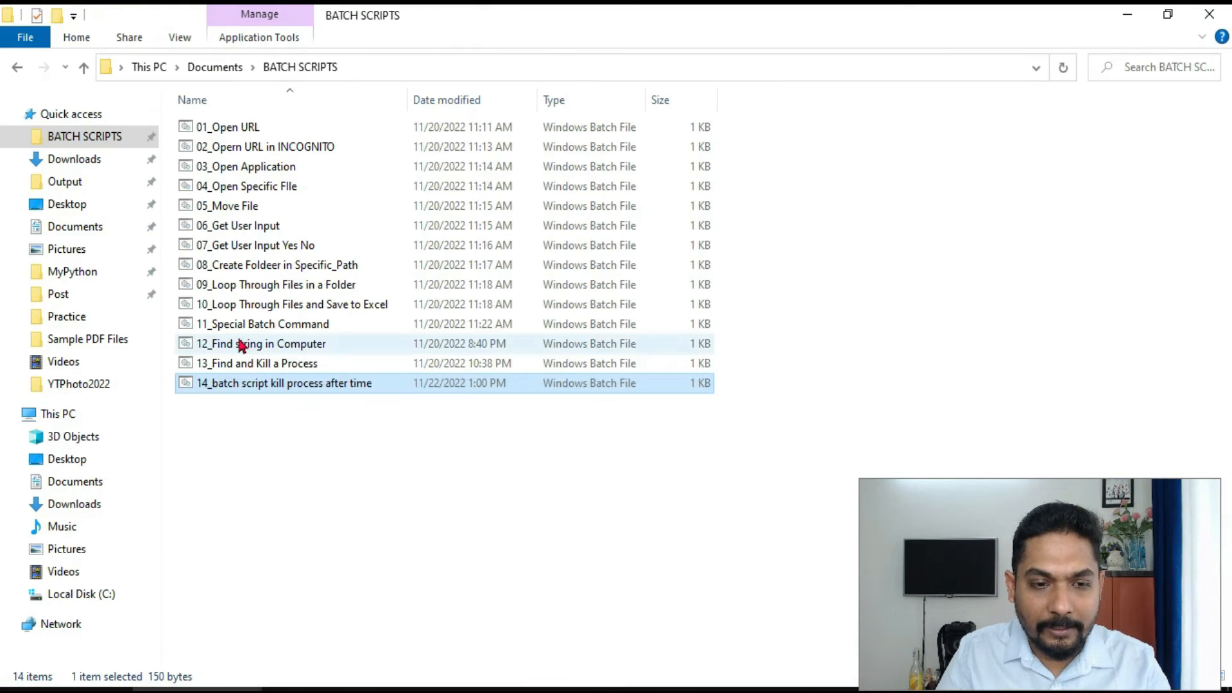
double_click(282, 382)
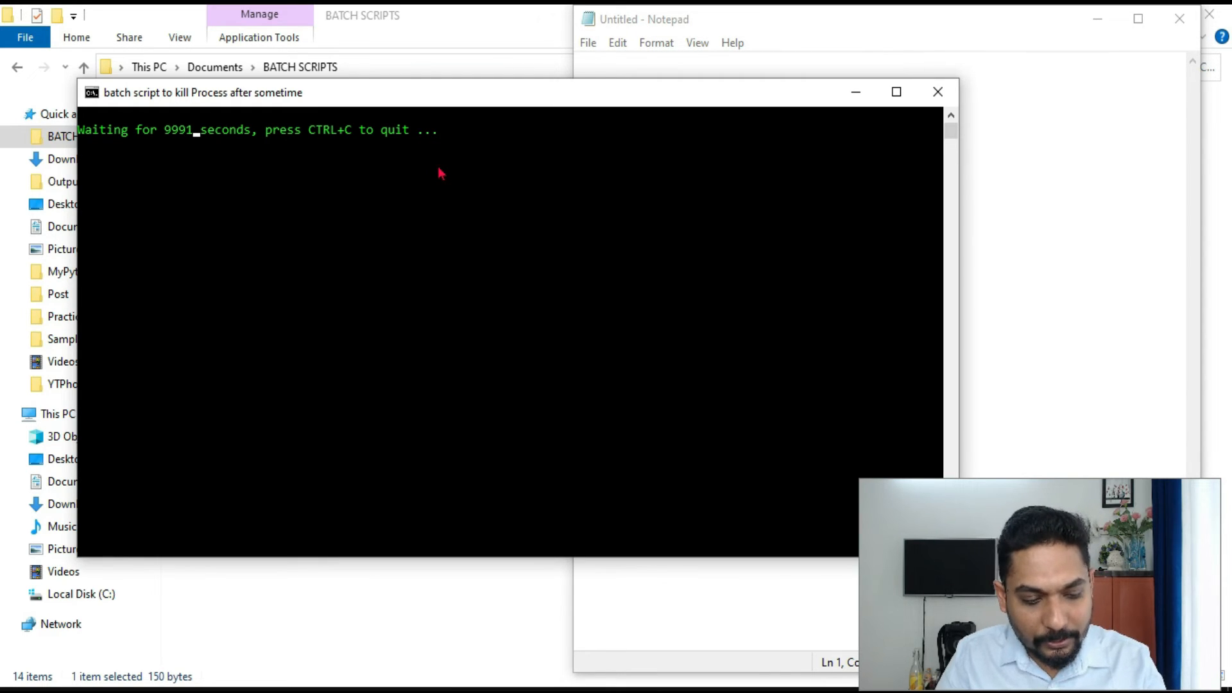
key(ctrl+c)
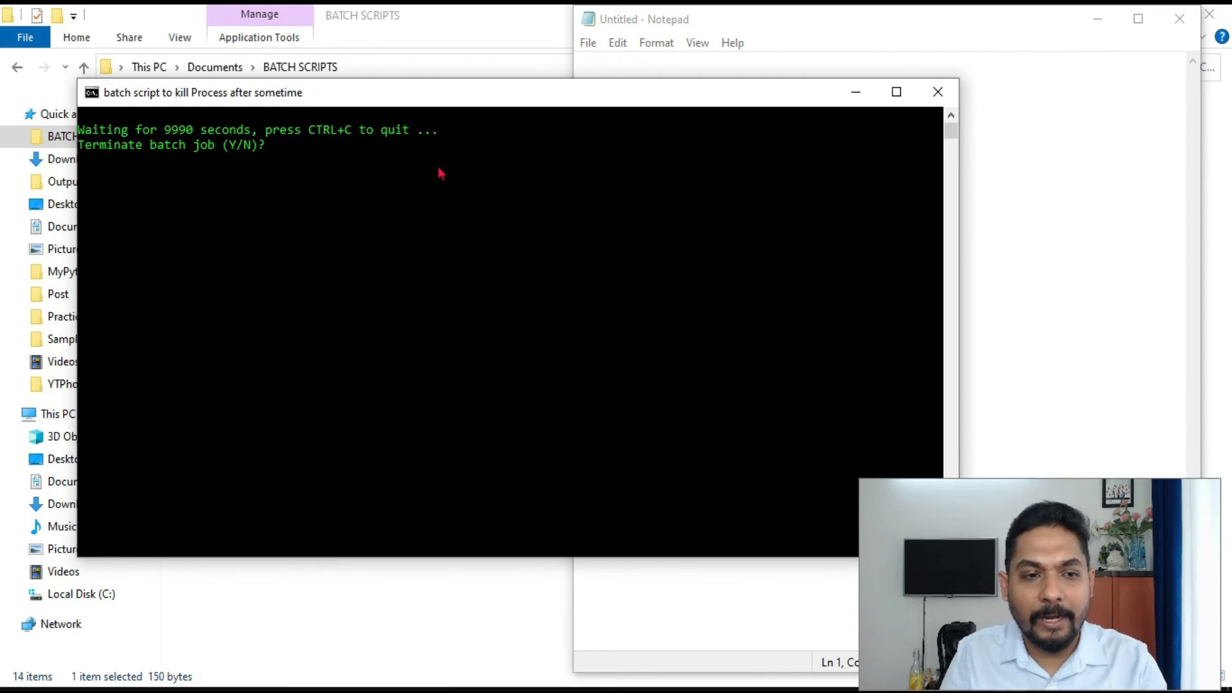
text(y)
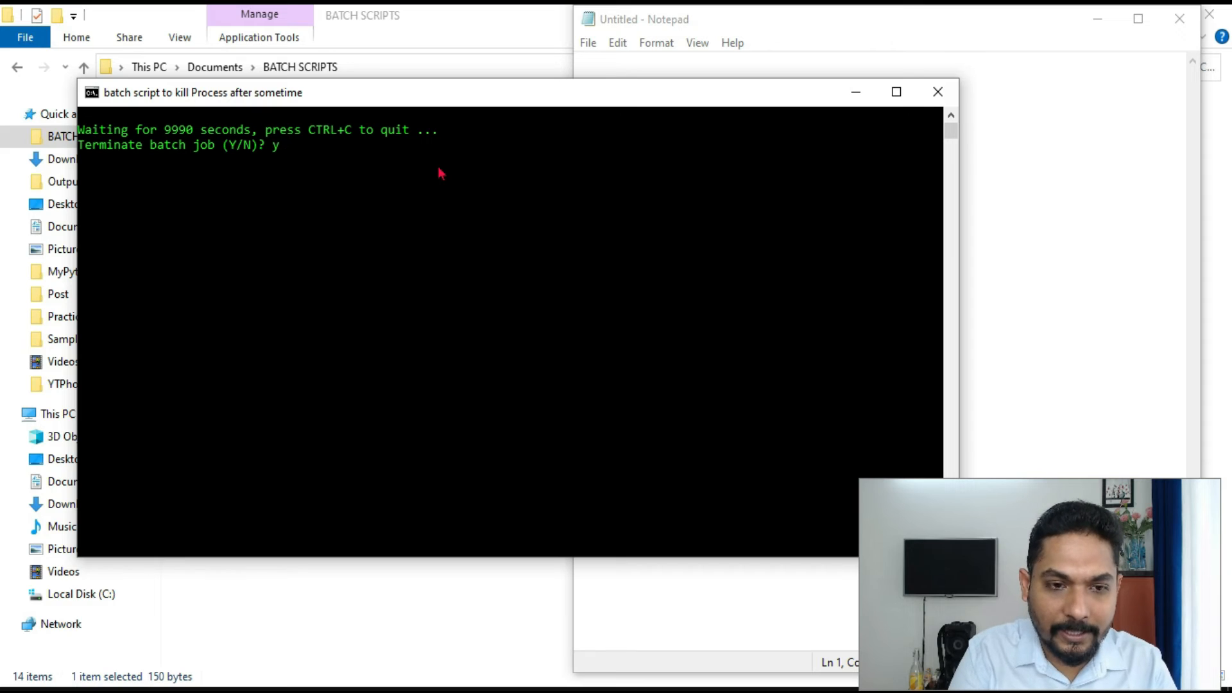